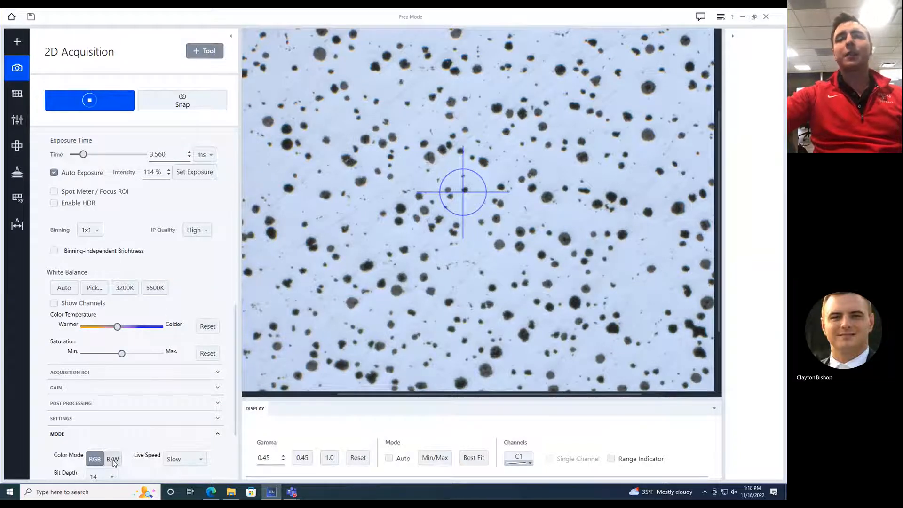
Set the live camera view to B/W colour mode and snap a still image of the nodules.
left_click(114, 459)
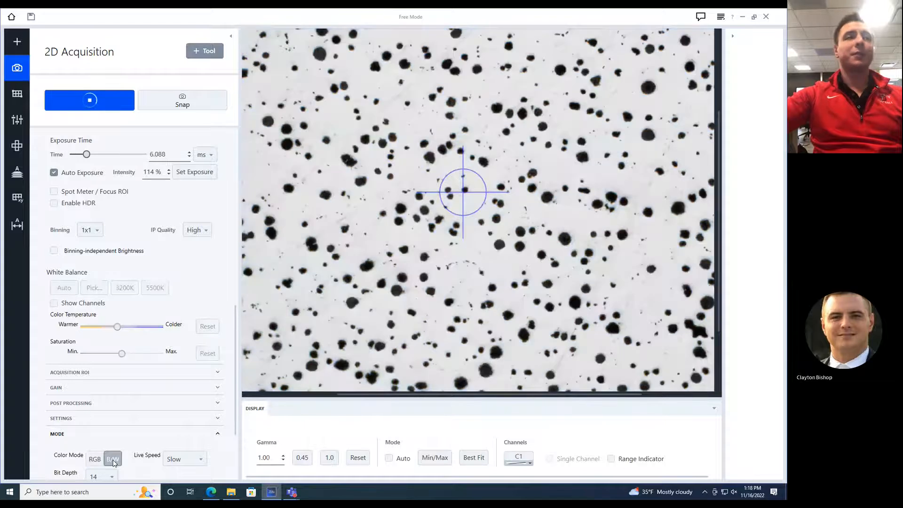
left_click_drag(87, 154, 109, 154)
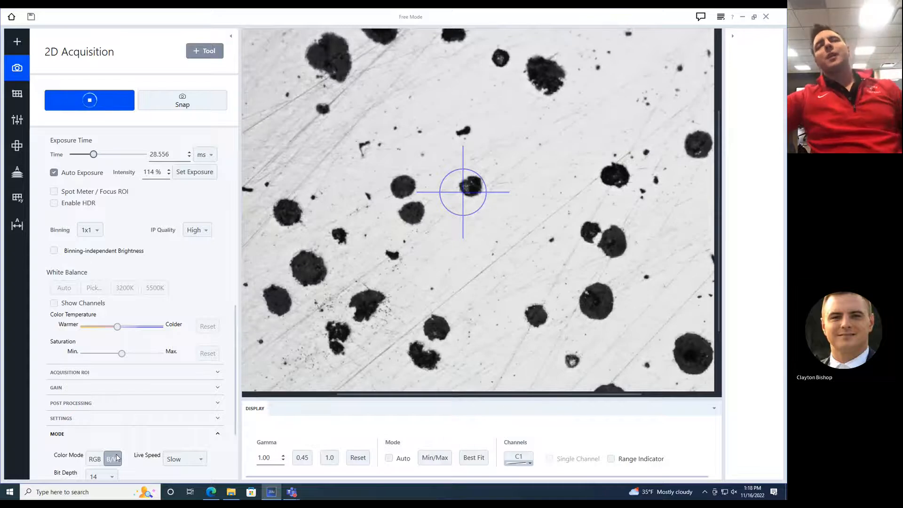
left_click(113, 459)
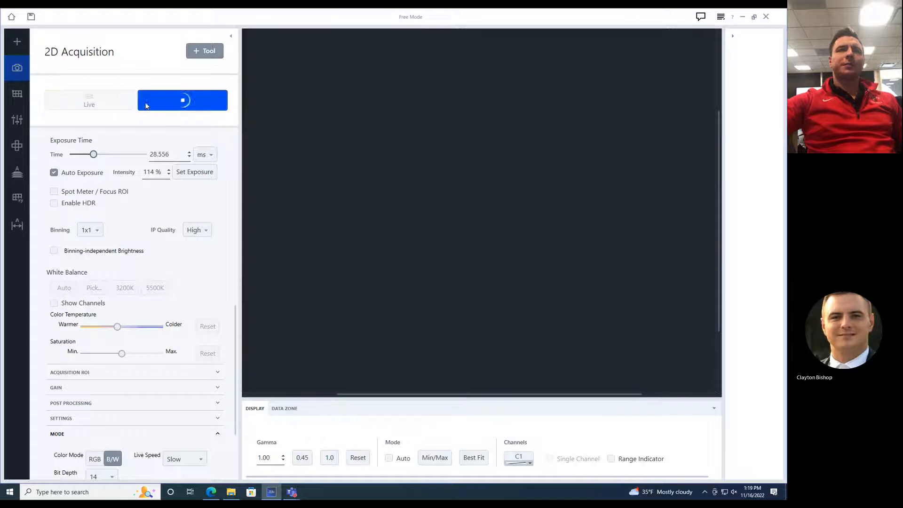
Show the Measurement workbenches in the Add Workbench catalogue.
left_click(182, 101)
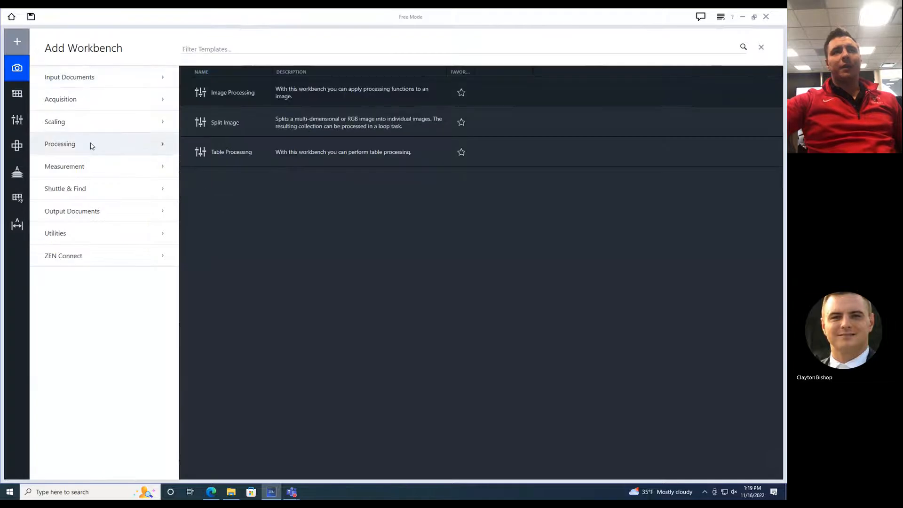
left_click(65, 167)
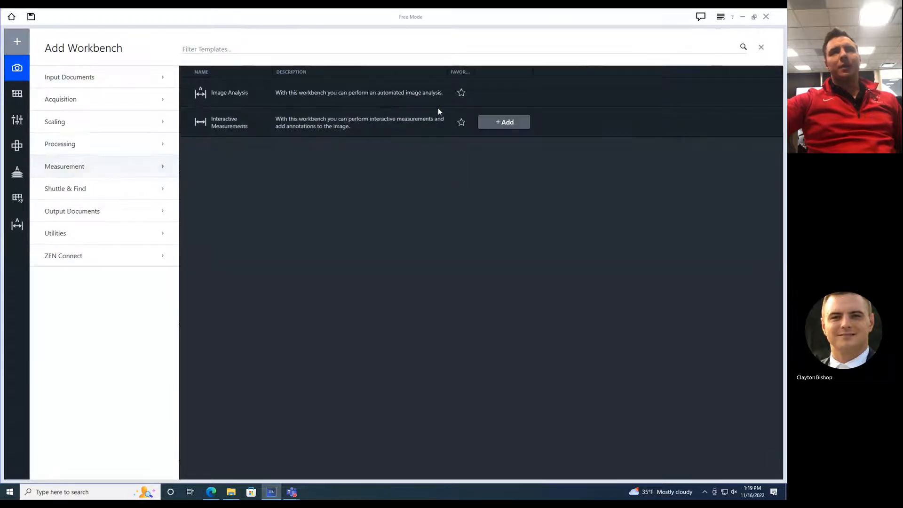
mouse_move(17, 225)
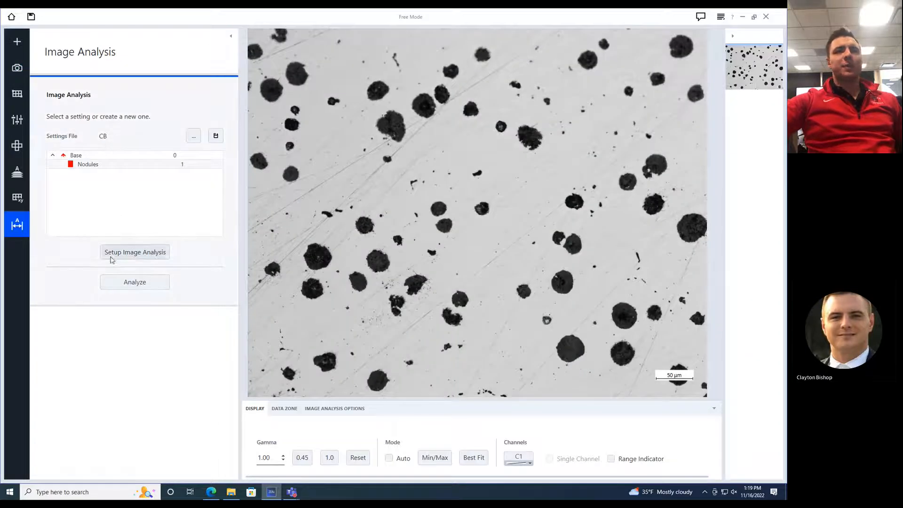
Start the Image Analysis setup wizard and keep a single class renamed 'Black Nodules'.
left_click(134, 252)
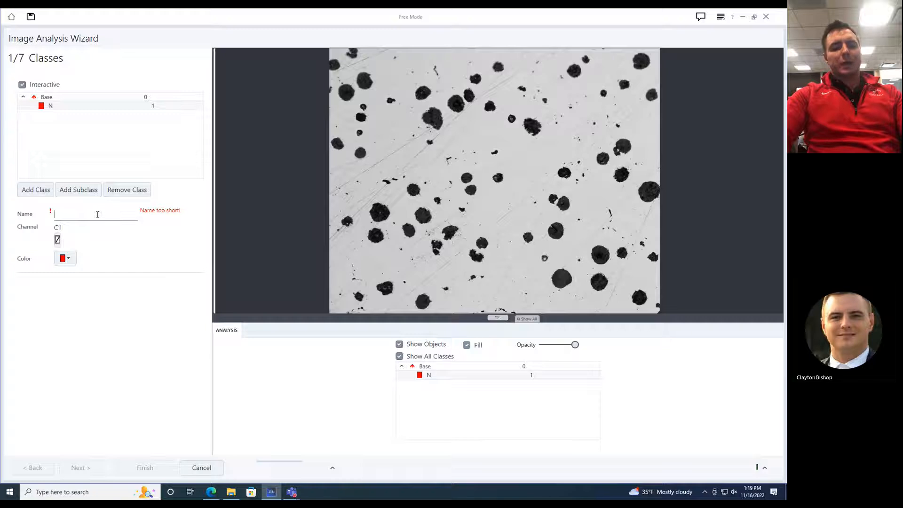
type("Black N")
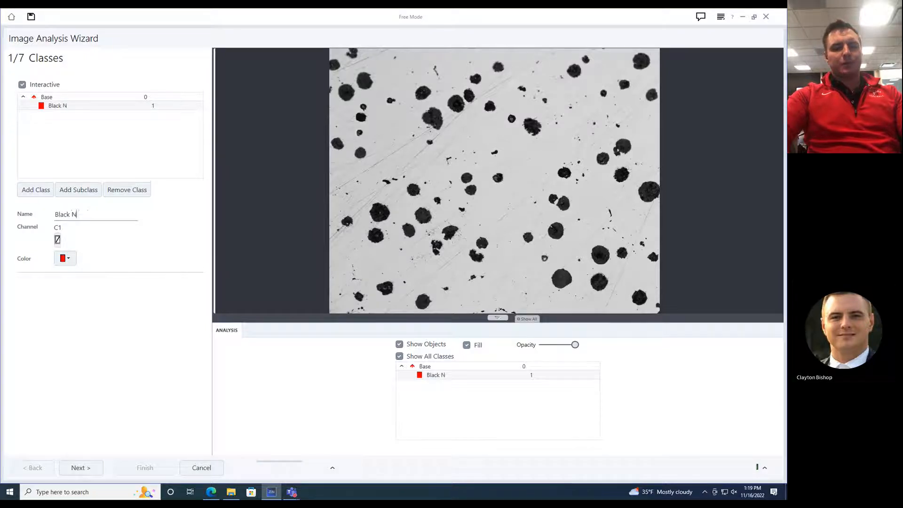
type("odules")
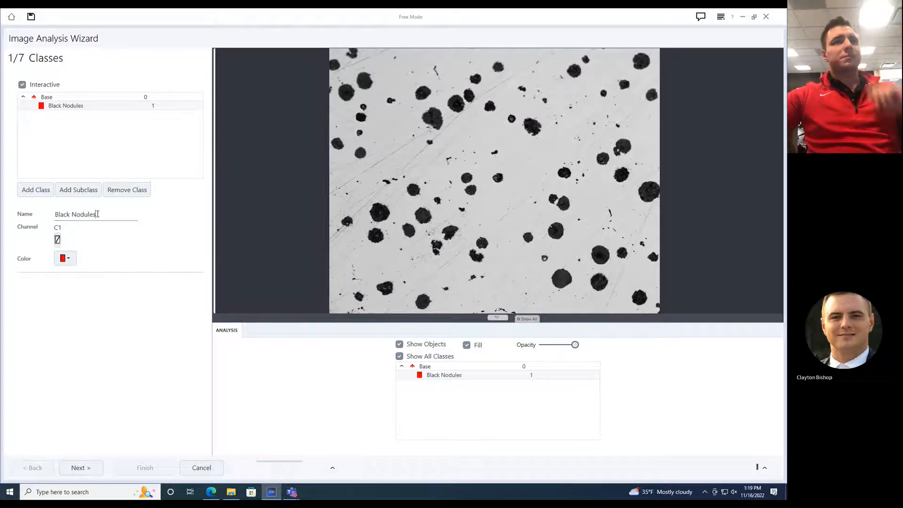
left_click(35, 189)
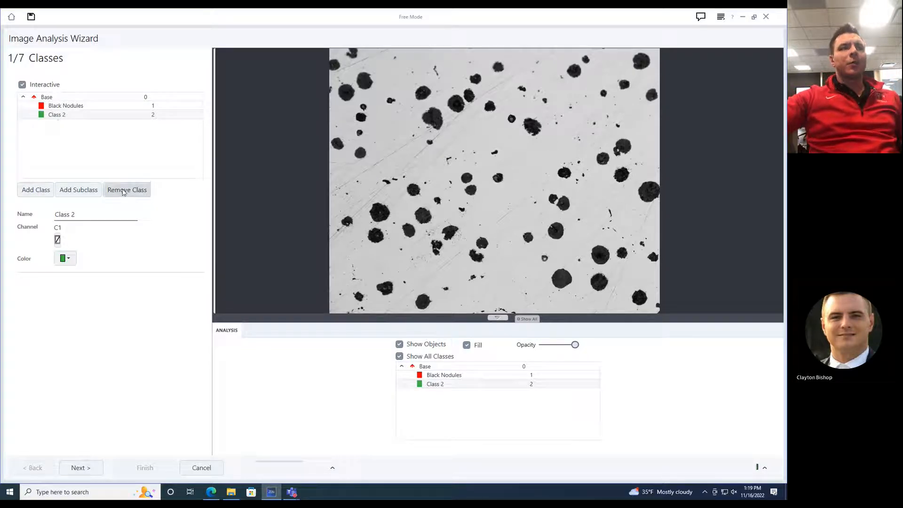
left_click(127, 189)
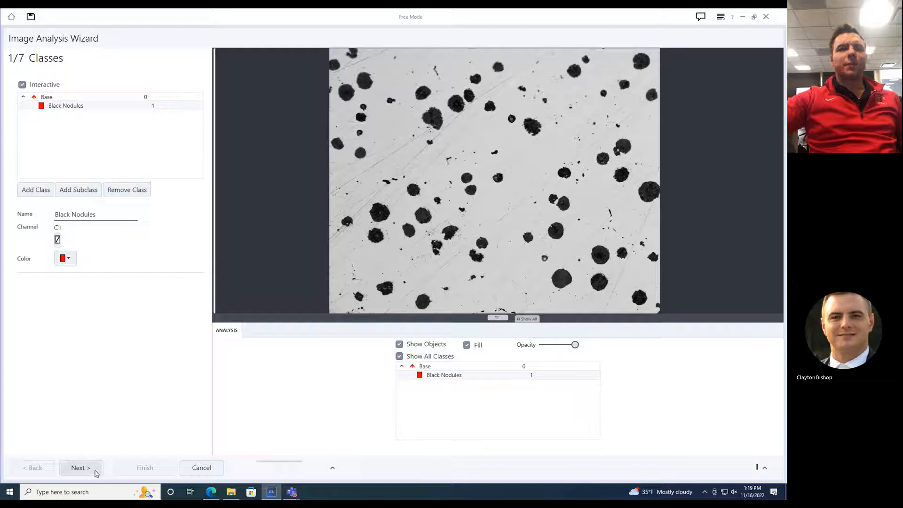
At the Frame step, set the frame mode to Cut at Frame.
left_click(80, 468)
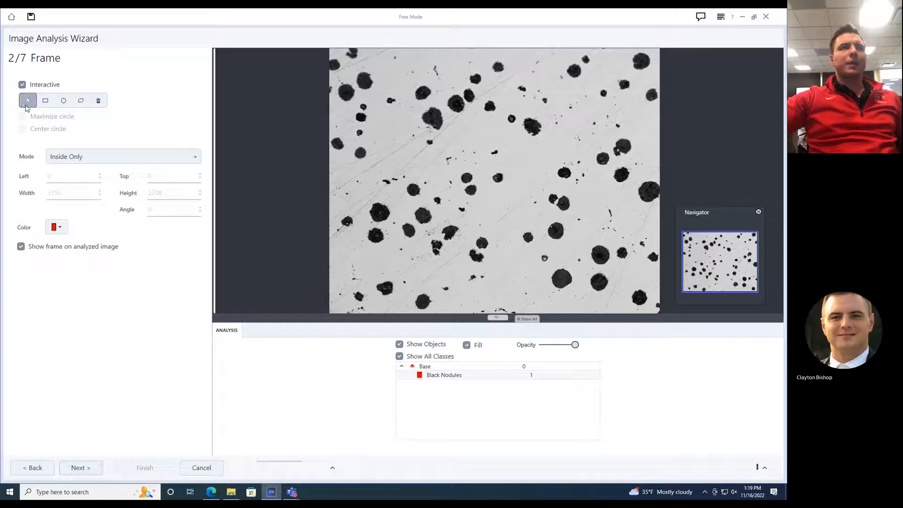
left_click(123, 156)
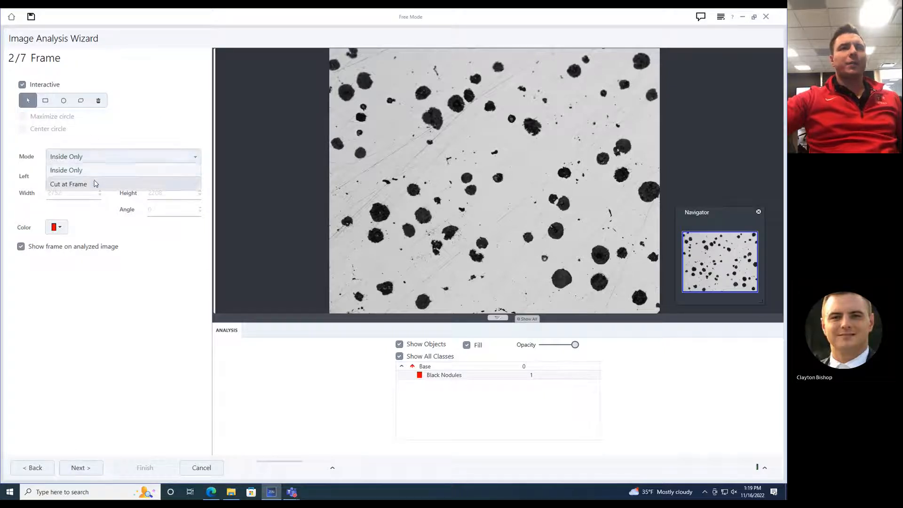
left_click(68, 183)
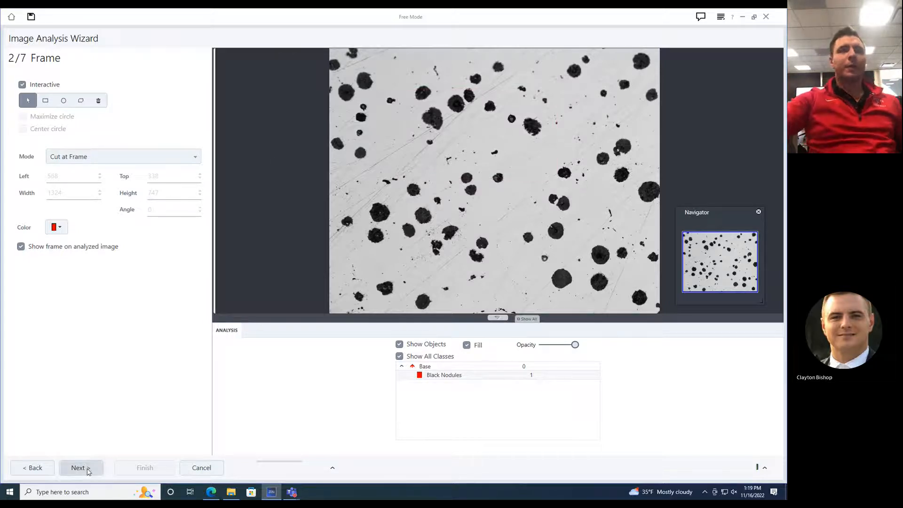
Threshold the dark nodule pixels, raising the upper limit to 7286 so they highlight red.
left_click(81, 468)
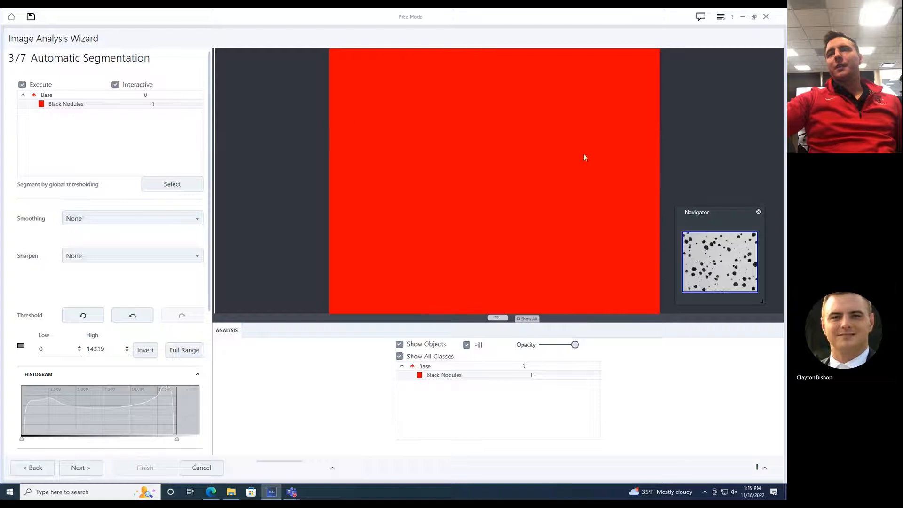
left_click(132, 315)
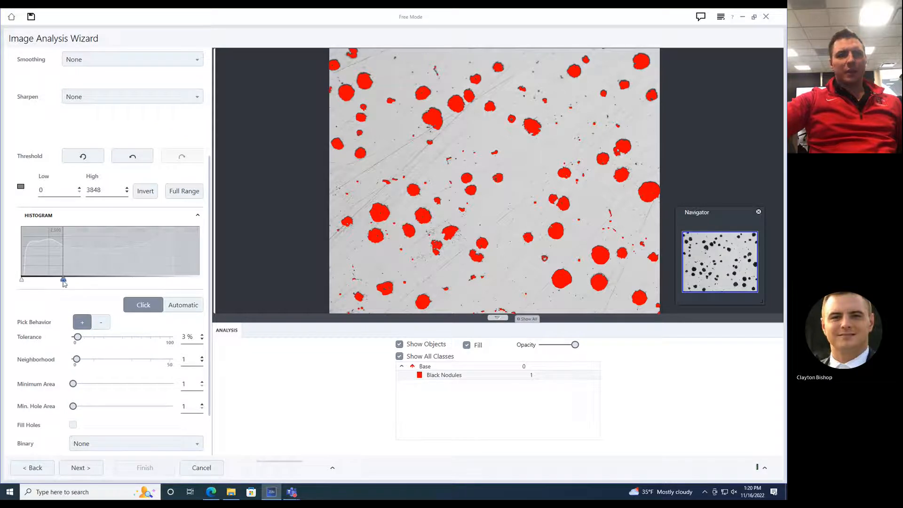
left_click_drag(63, 279, 73, 280)
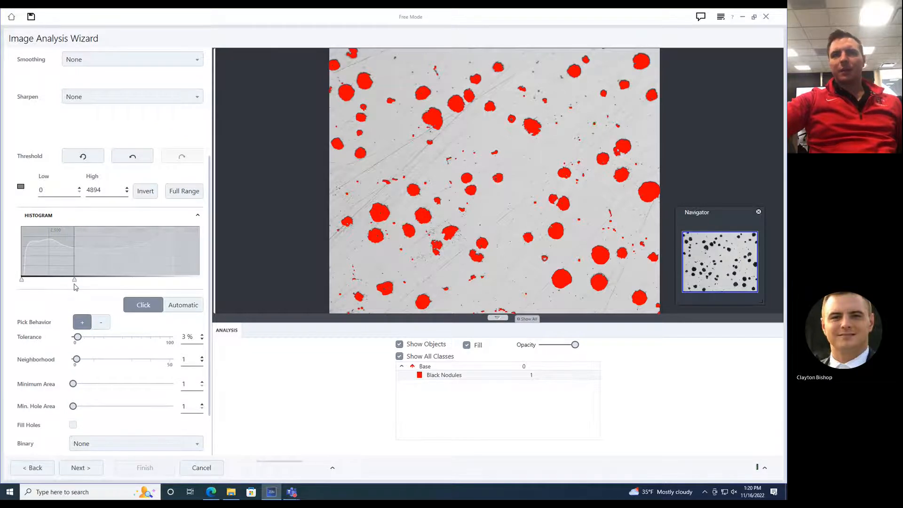
left_click_drag(74, 279, 79, 279)
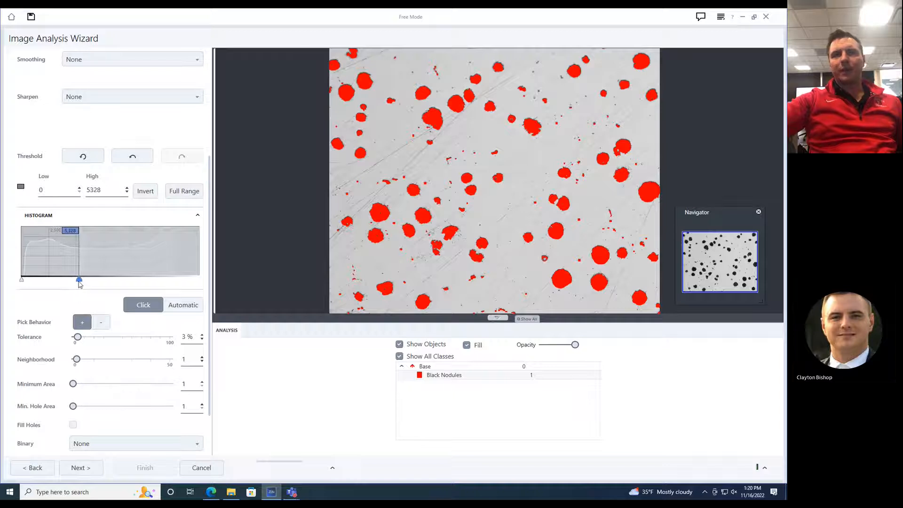
left_click_drag(79, 280, 87, 280)
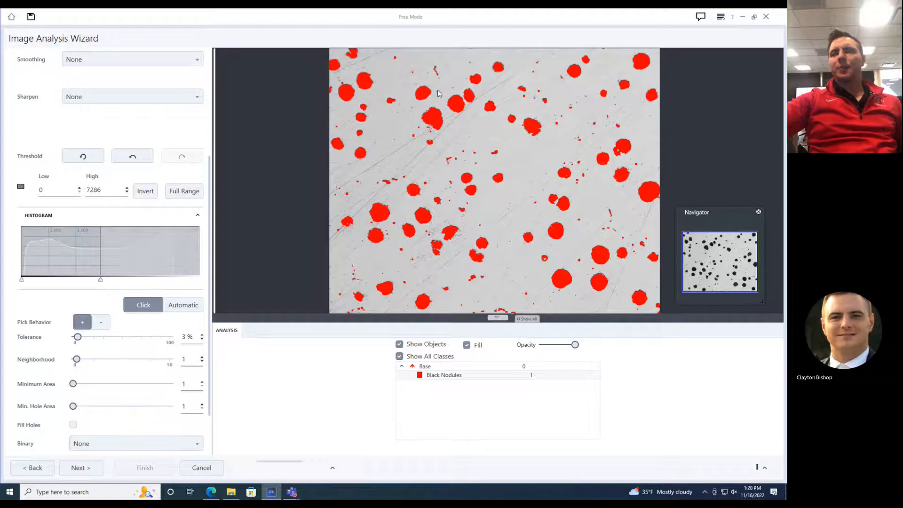
Separate touching nodules by Morphology with a separation count of 17.
scroll("down", 3)
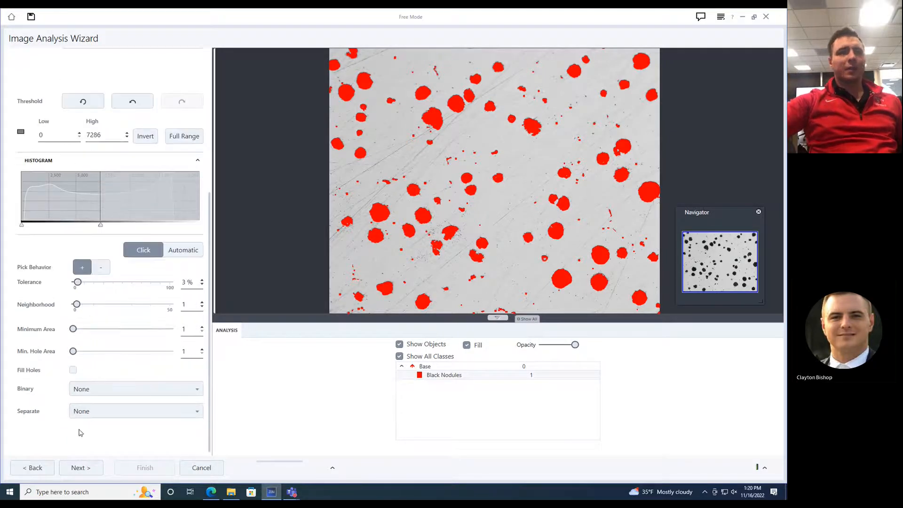
left_click(136, 411)
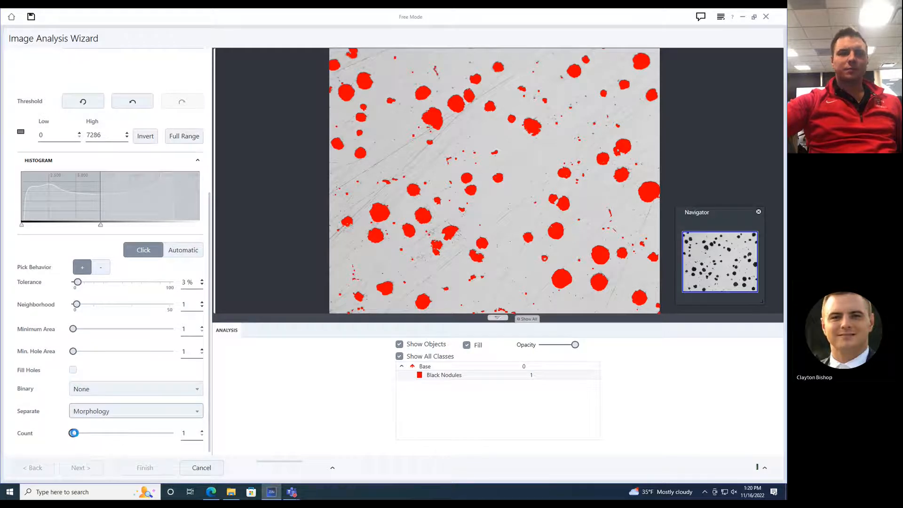
left_click_drag(72, 433, 104, 433)
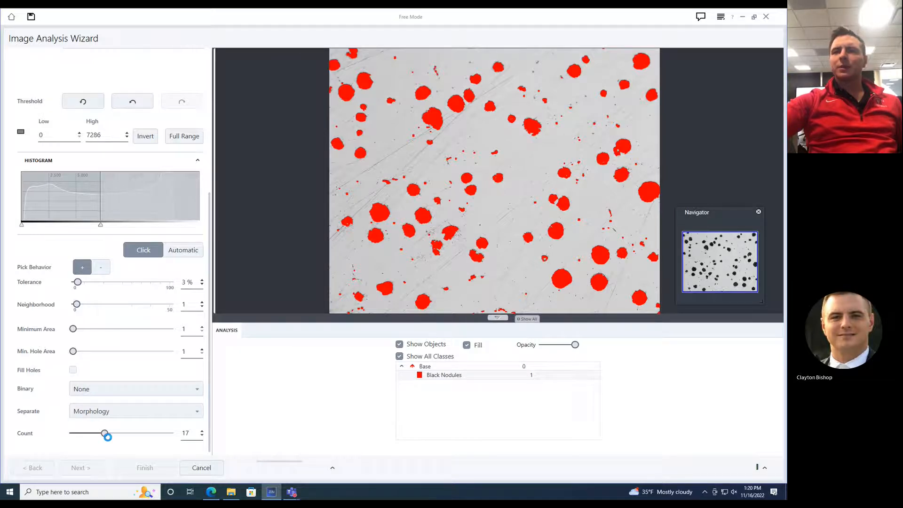
left_click_drag(107, 435, 102, 429)
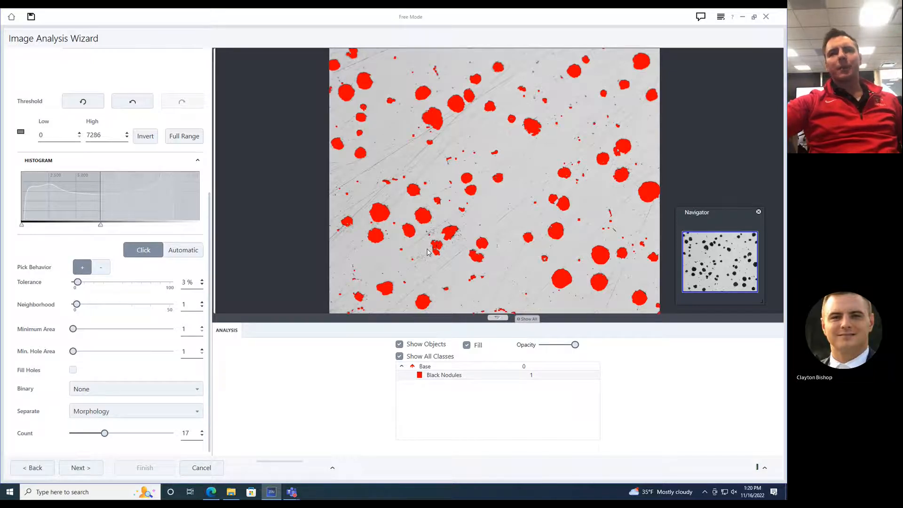
Turn separation off and raise the minimum object area to about 711 to drop specks.
left_click(136, 411)
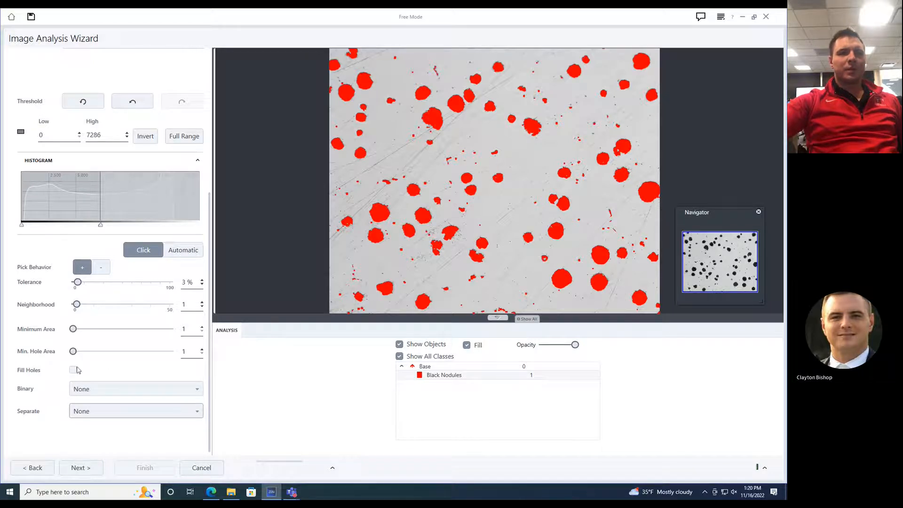
left_click_drag(72, 329, 95, 329)
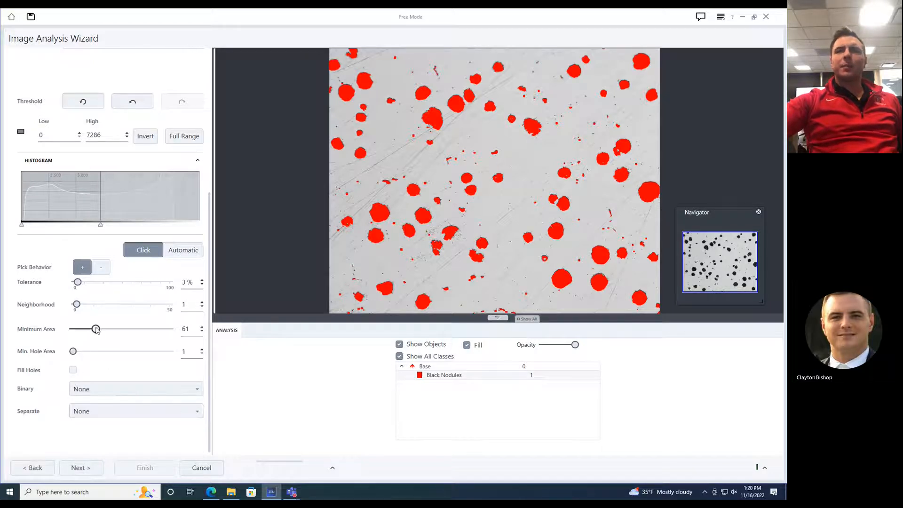
left_click_drag(95, 329, 111, 329)
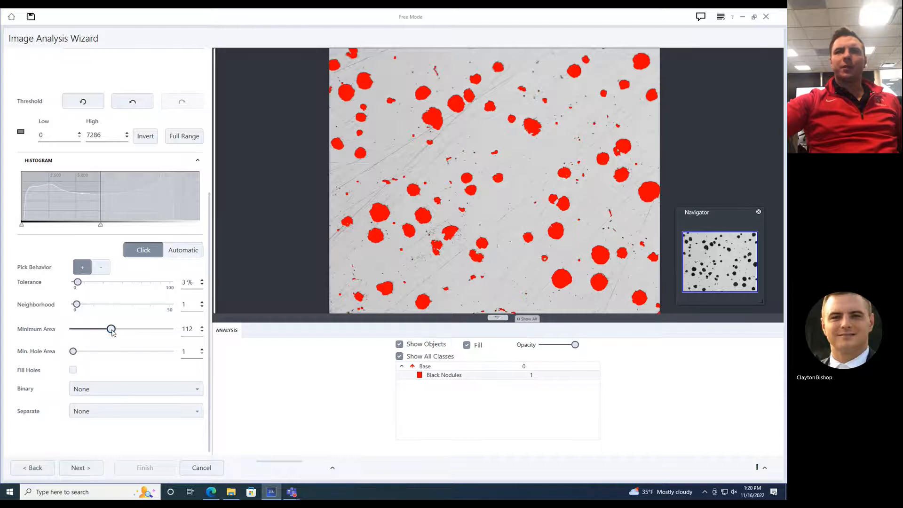
left_click_drag(111, 330, 126, 330)
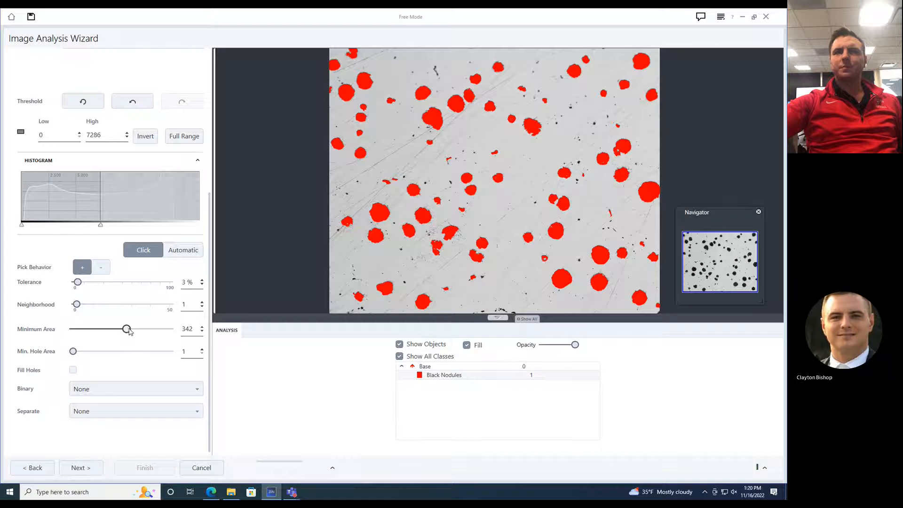
left_click_drag(127, 329, 145, 329)
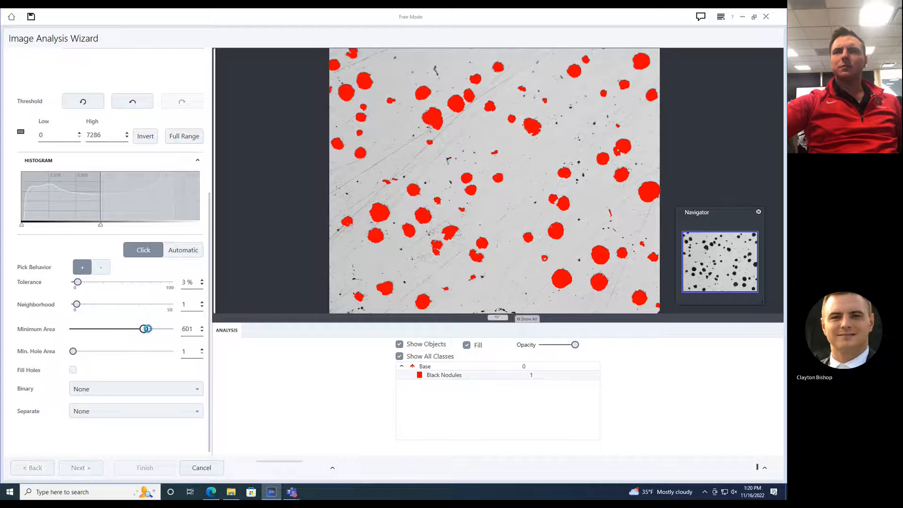
left_click_drag(147, 328, 150, 328)
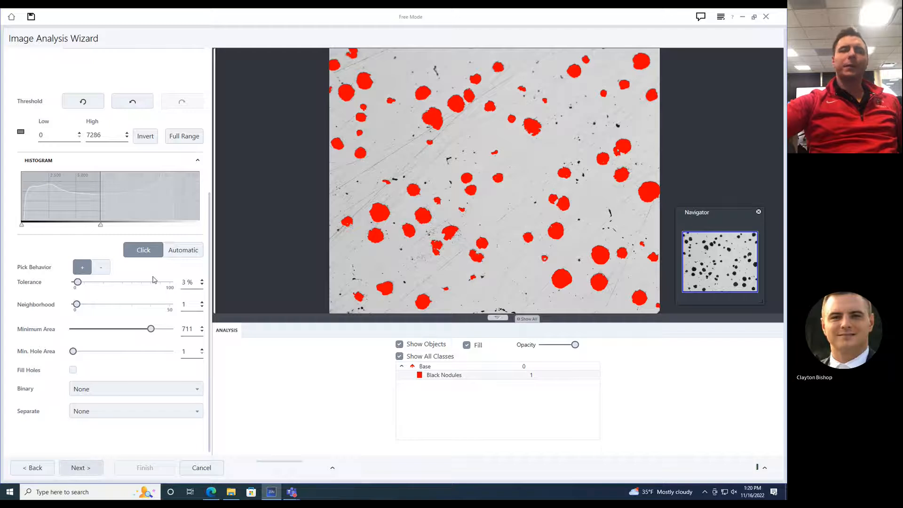
At the Region Filter step, add a Roundness condition with minimum 0.400.
left_click(81, 468)
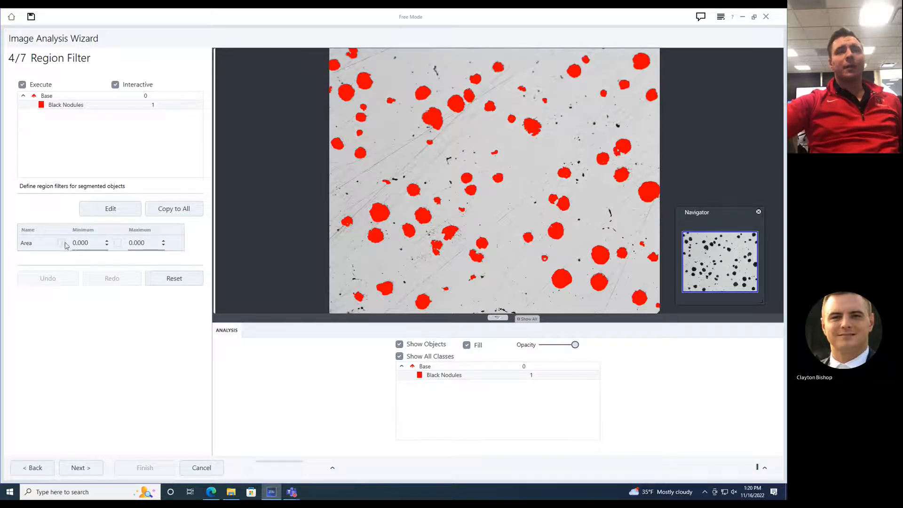
mouse_move(433, 145)
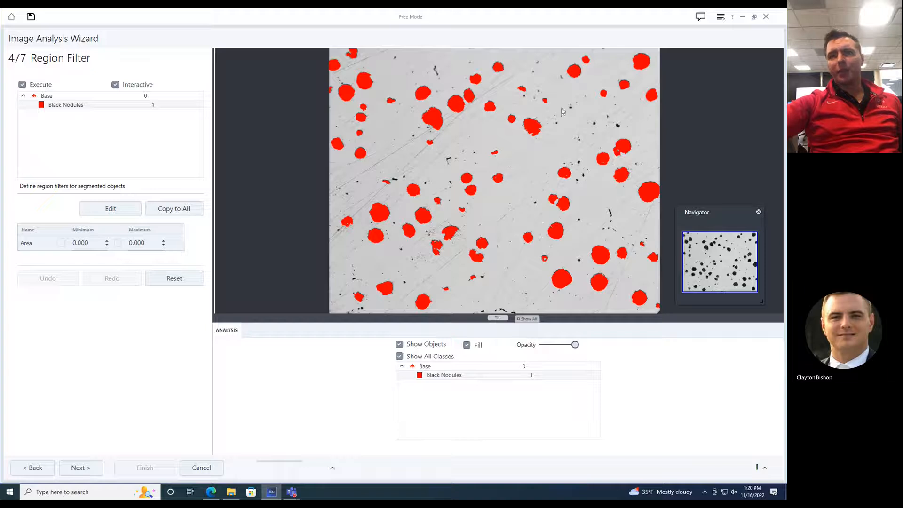
mouse_move(546, 259)
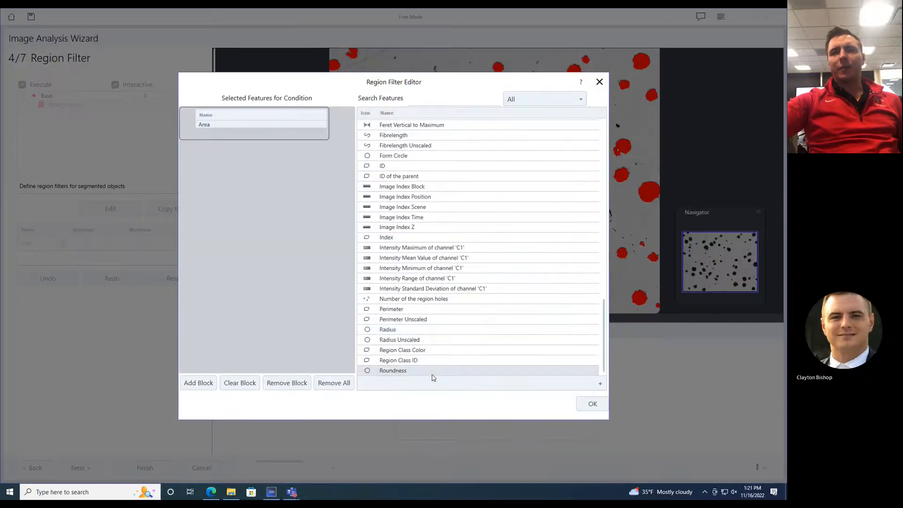
double_click(393, 370)
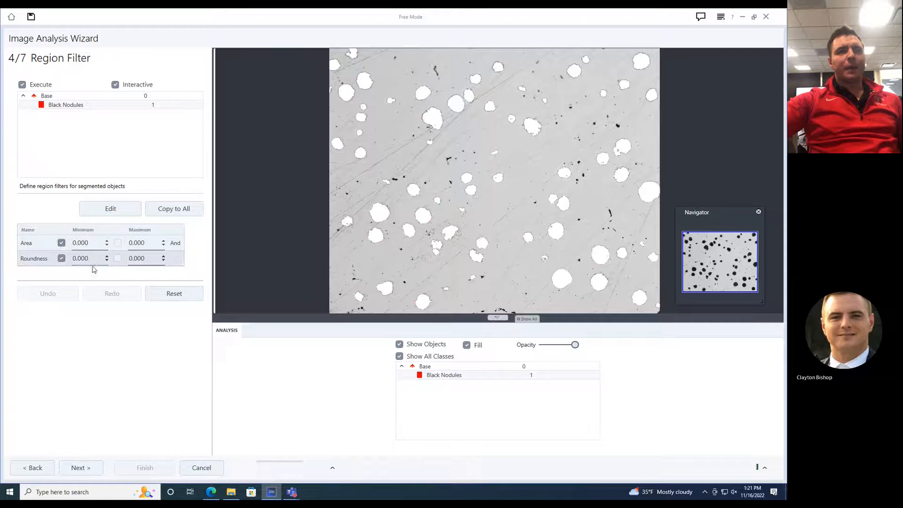
left_click(86, 257)
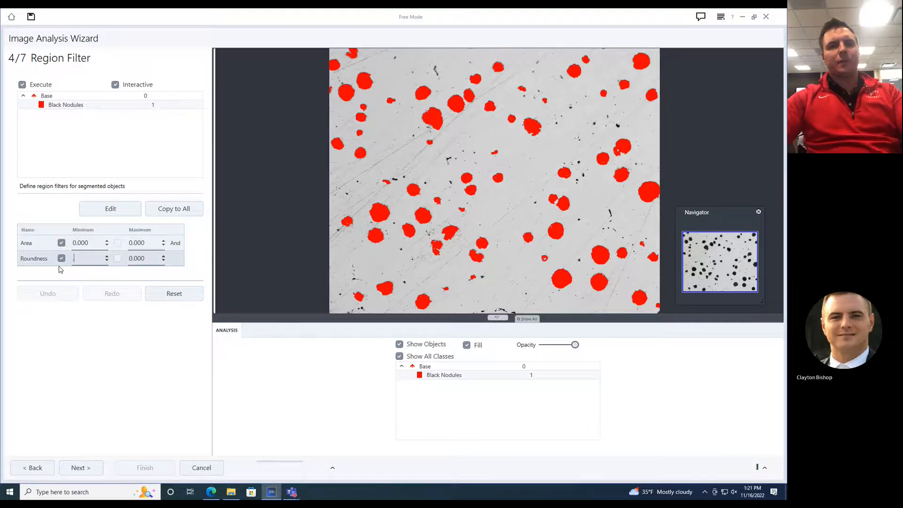
type("0.700")
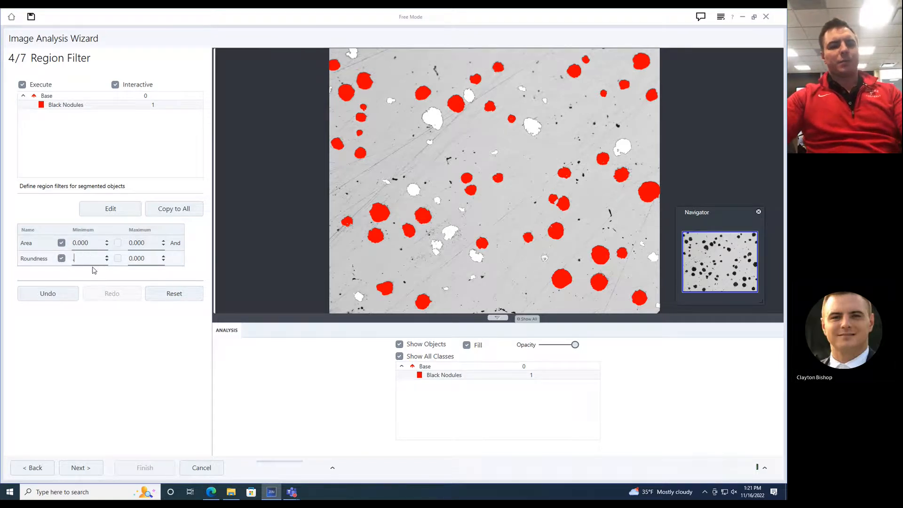
type("0.400")
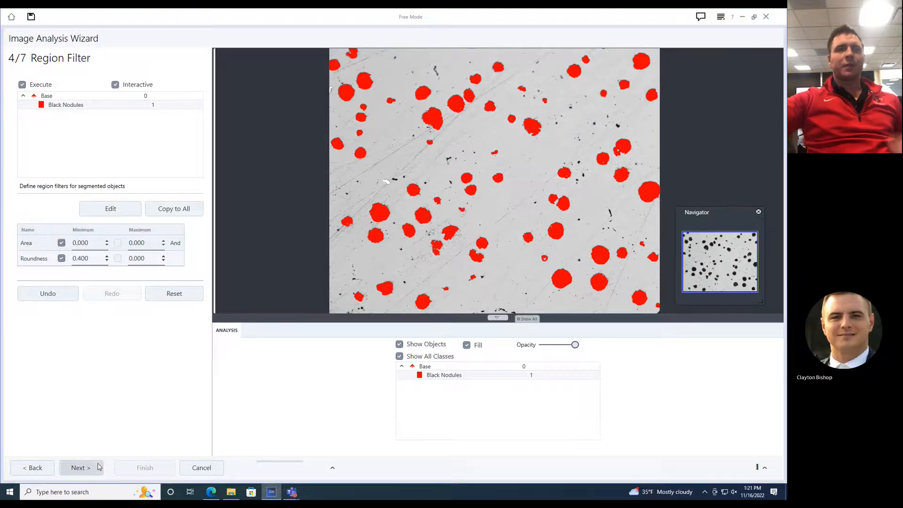
Skip Interactive Segmentation and move on to the Features step (6 of 7).
left_click(80, 467)
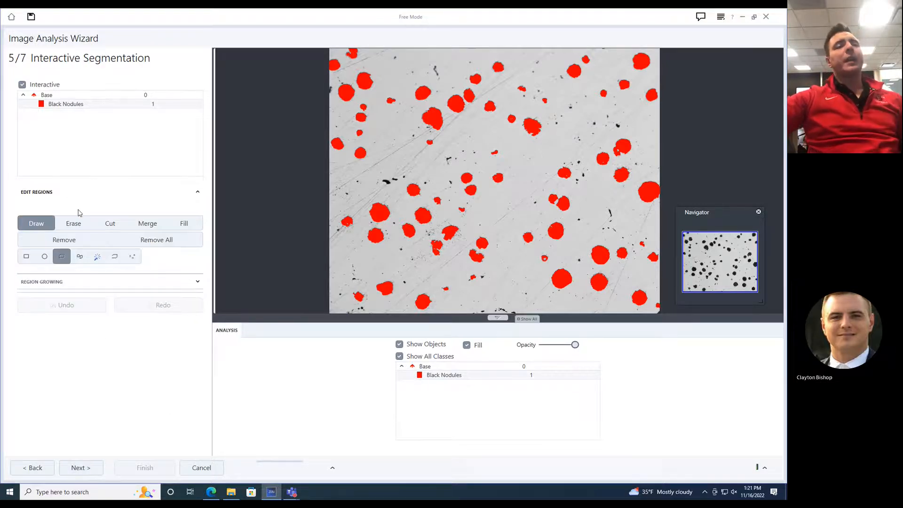
mouse_move(109, 223)
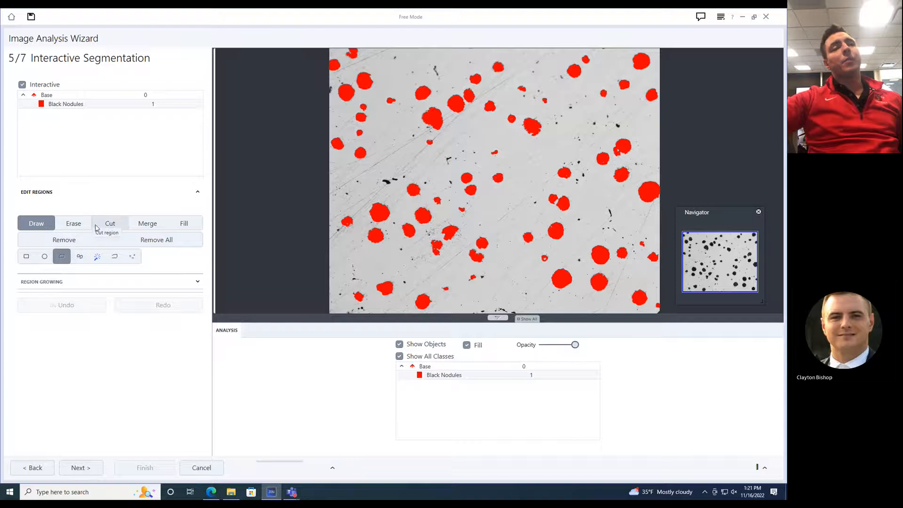
mouse_move(512, 121)
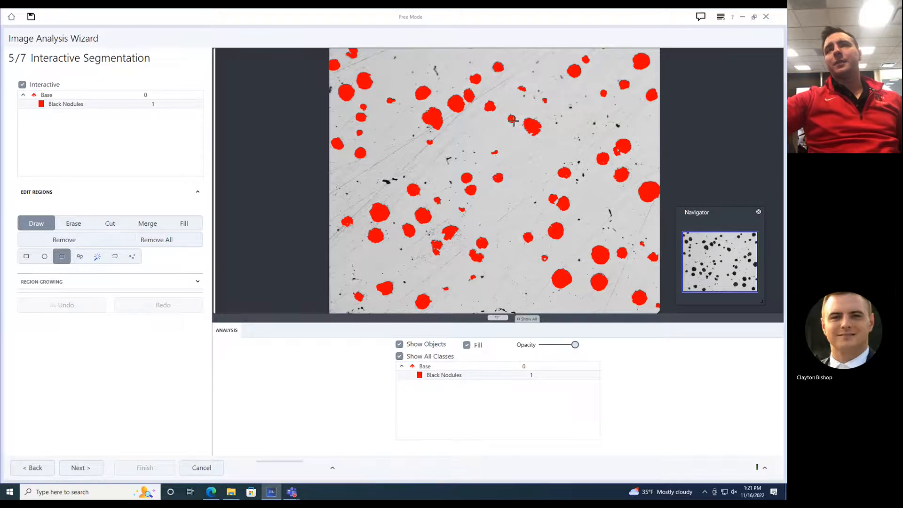
left_click(81, 468)
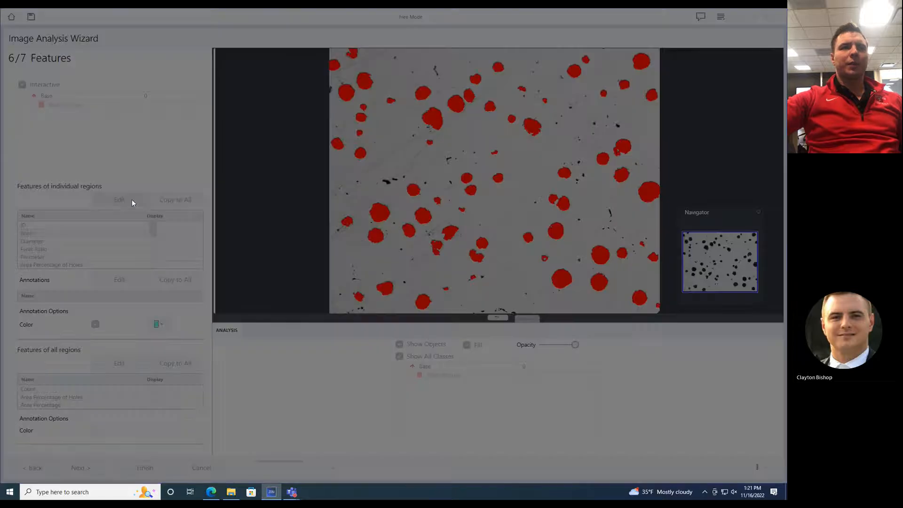
left_click(119, 200)
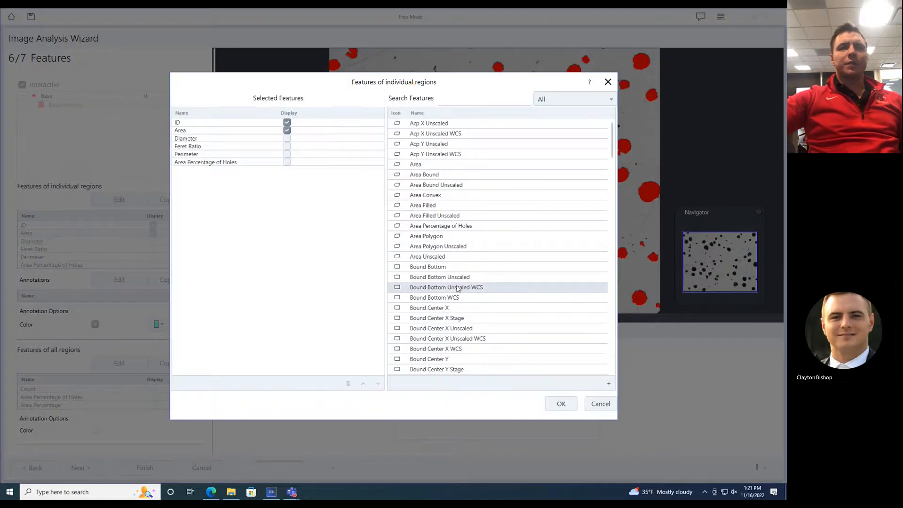
left_click(205, 162)
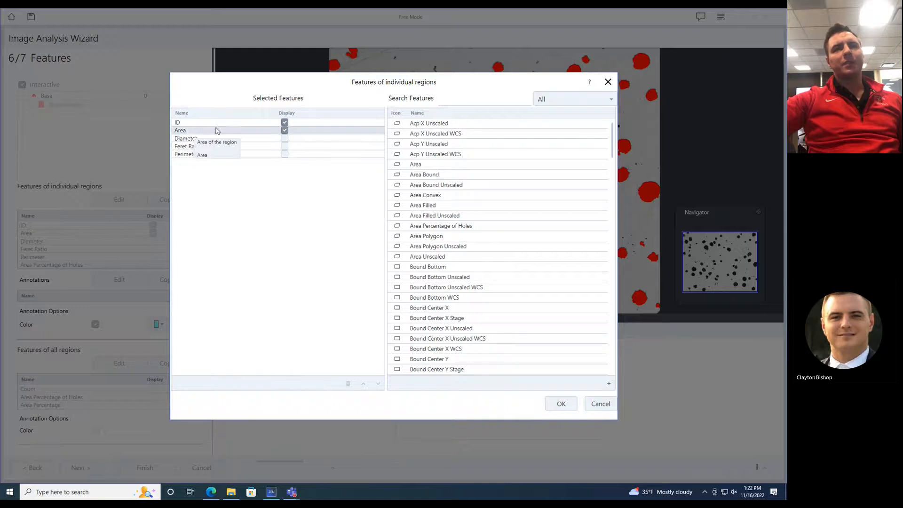
mouse_move(220, 158)
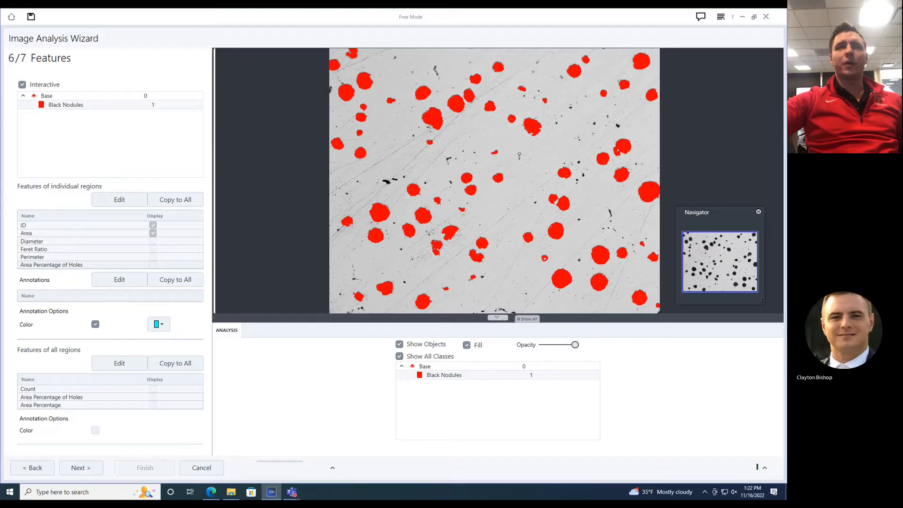
mouse_move(16, 345)
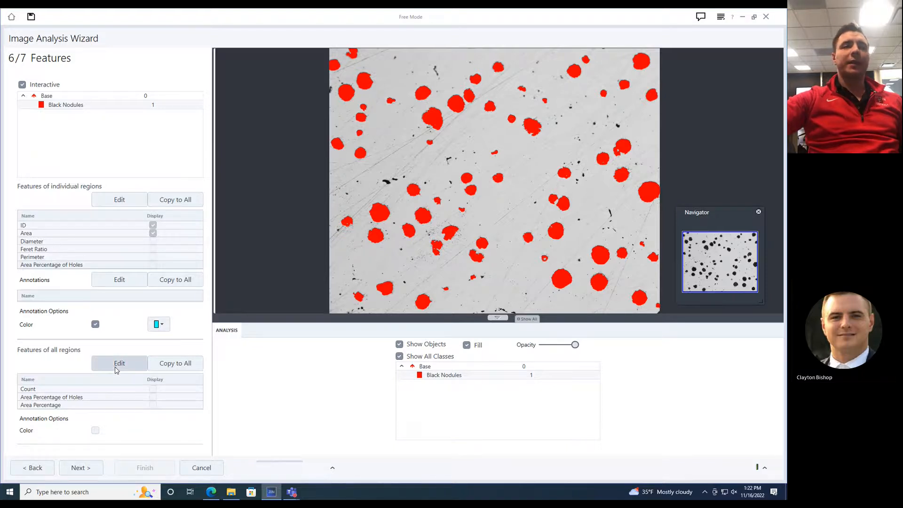
Trim the all-regions features to Count and Area Percentage only.
left_click(119, 363)
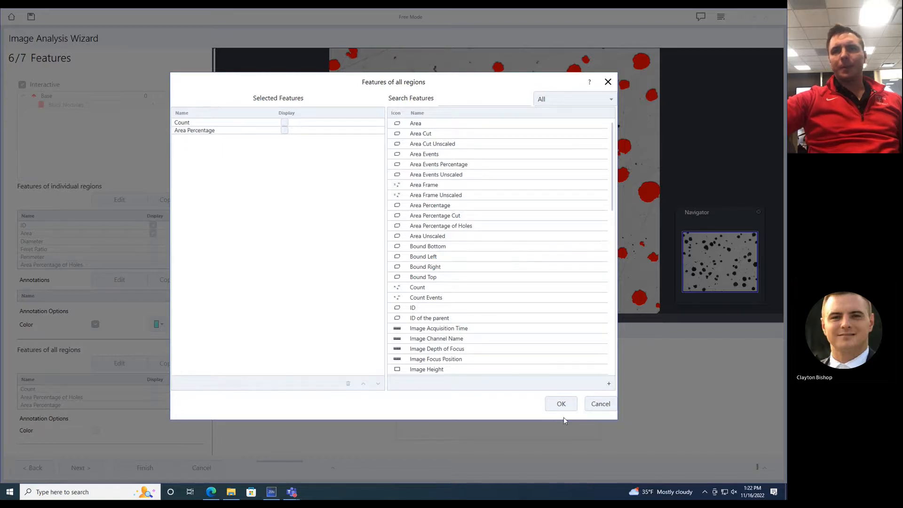
mouse_move(236, 130)
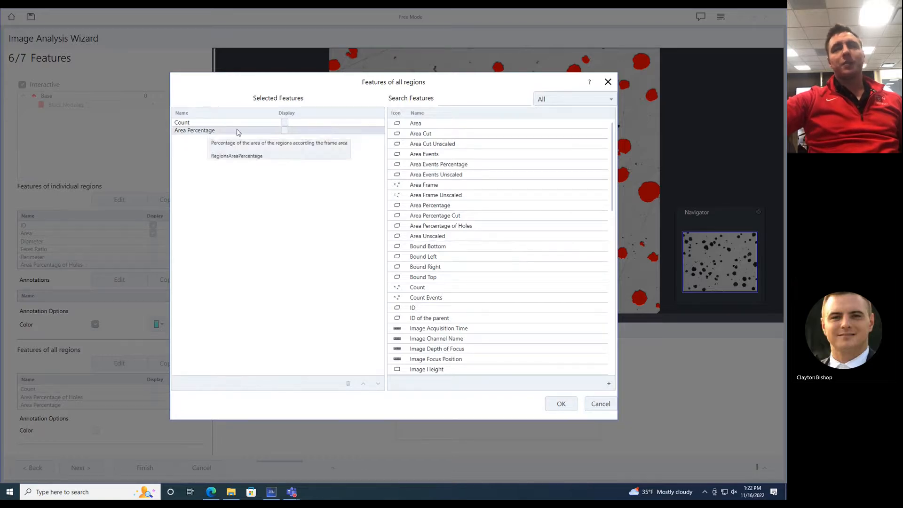
left_click(559, 403)
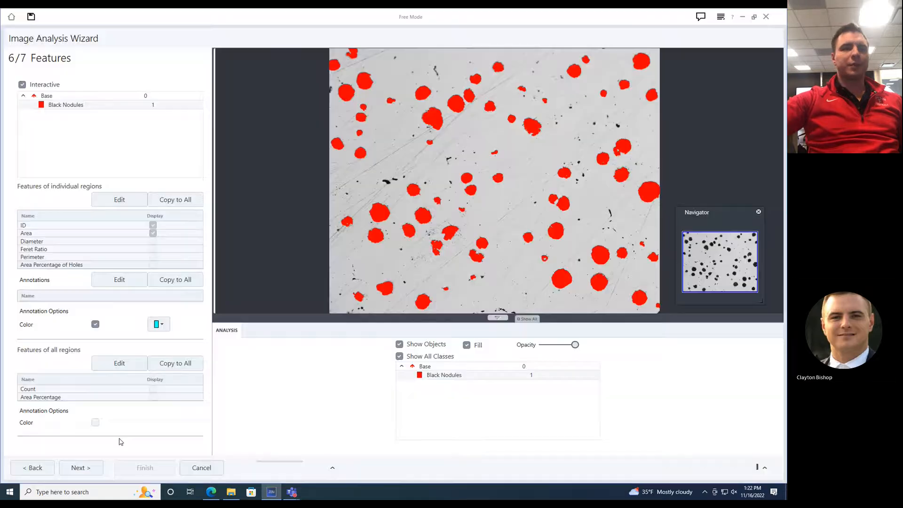
Review the Results Preview of the red nodule map and data, then finish the wizard.
left_click(81, 467)
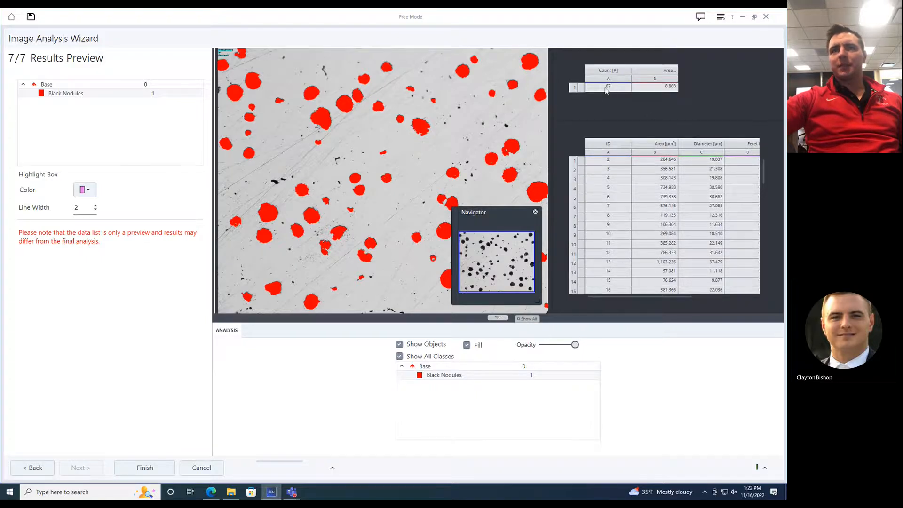
mouse_move(606, 90)
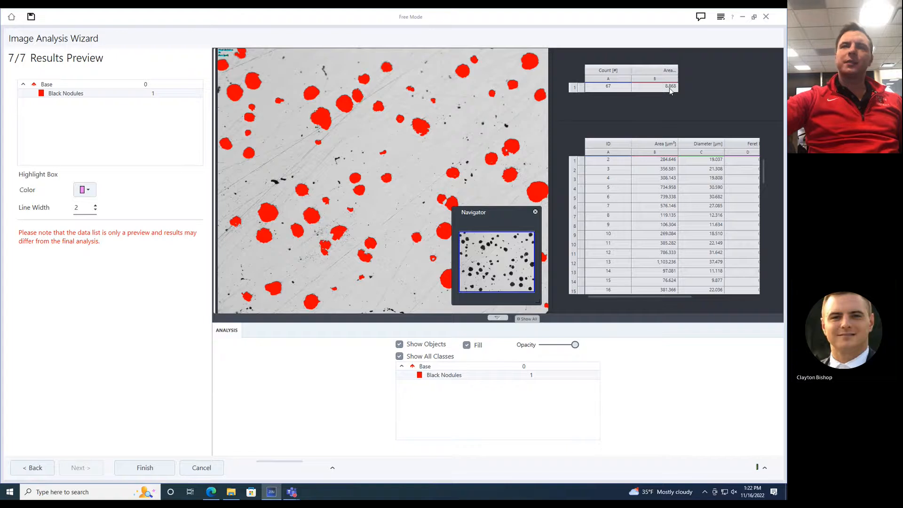
mouse_move(426, 91)
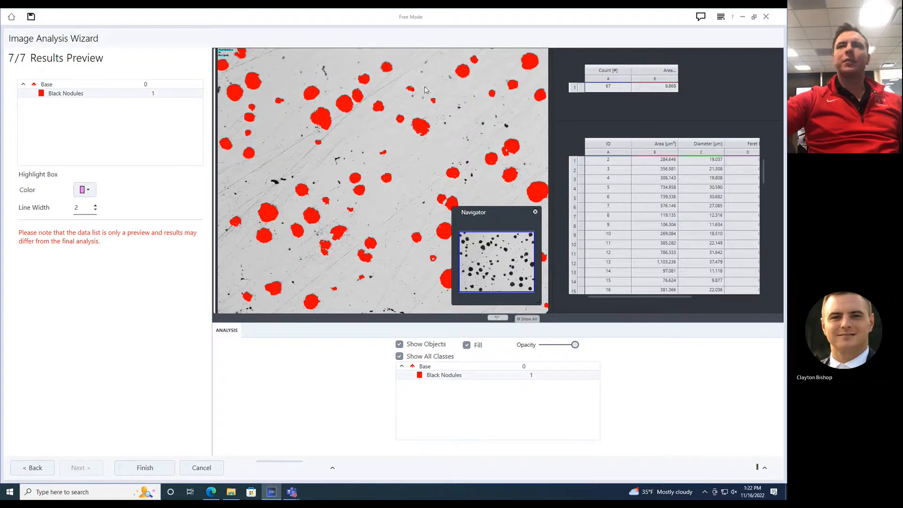
mouse_move(387, 237)
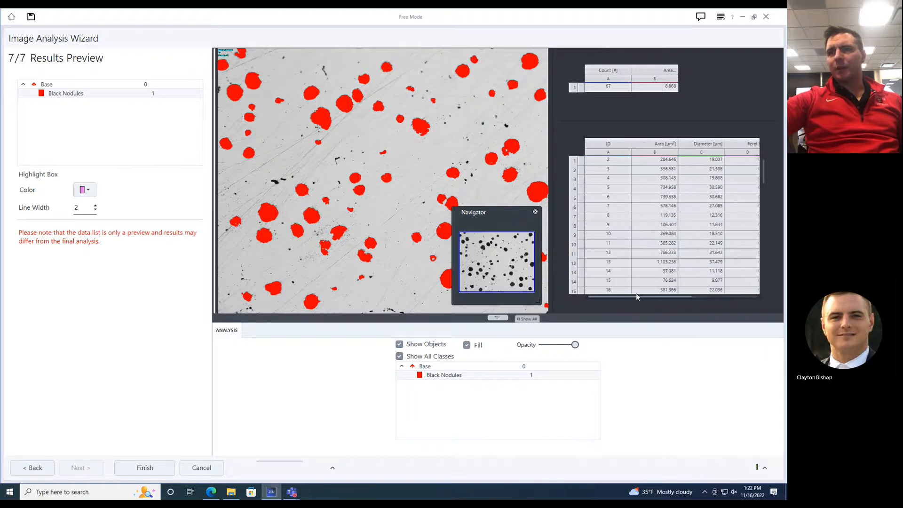
scroll("right", 3)
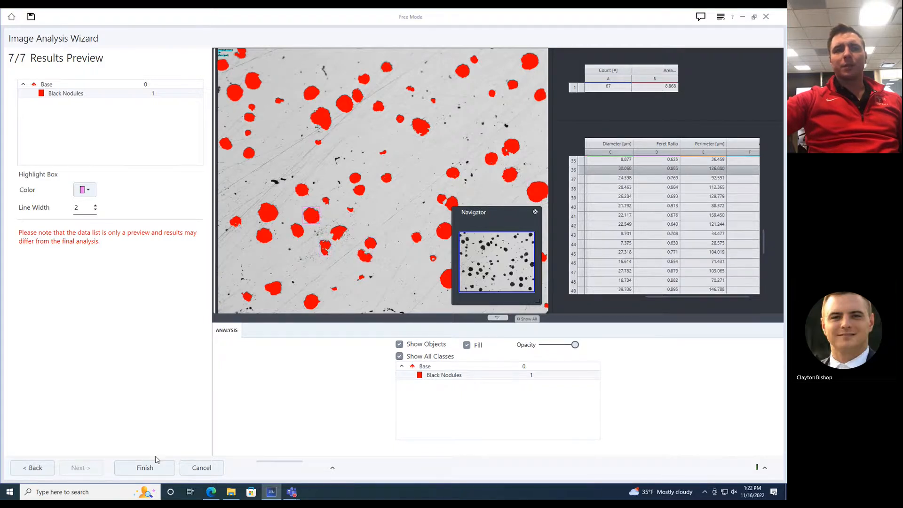
left_click(144, 467)
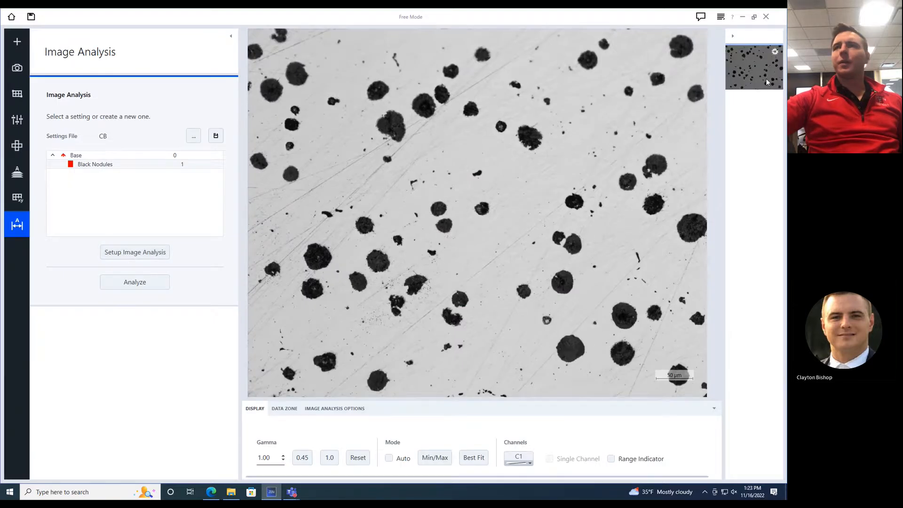
Analyze the first micrograph through the wizard, yielding 67 nodules and 8.87 area percentage.
left_click(134, 282)
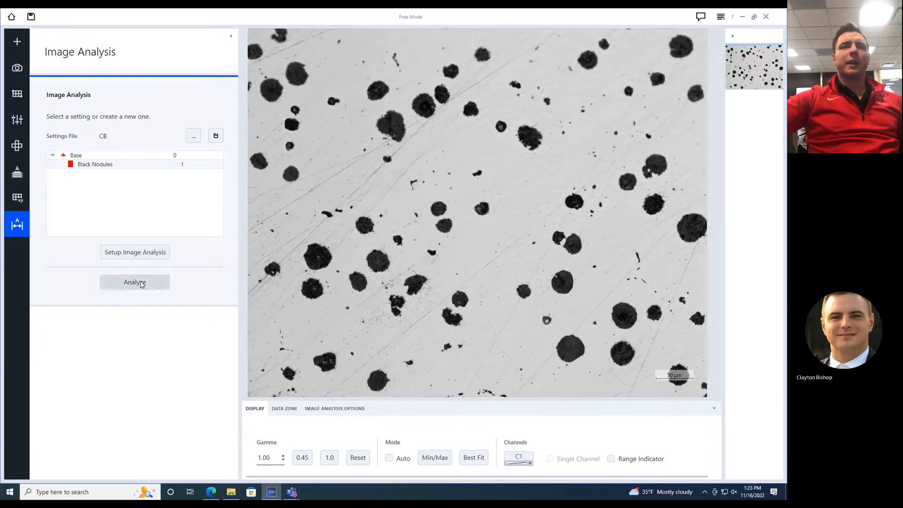
left_click(135, 252)
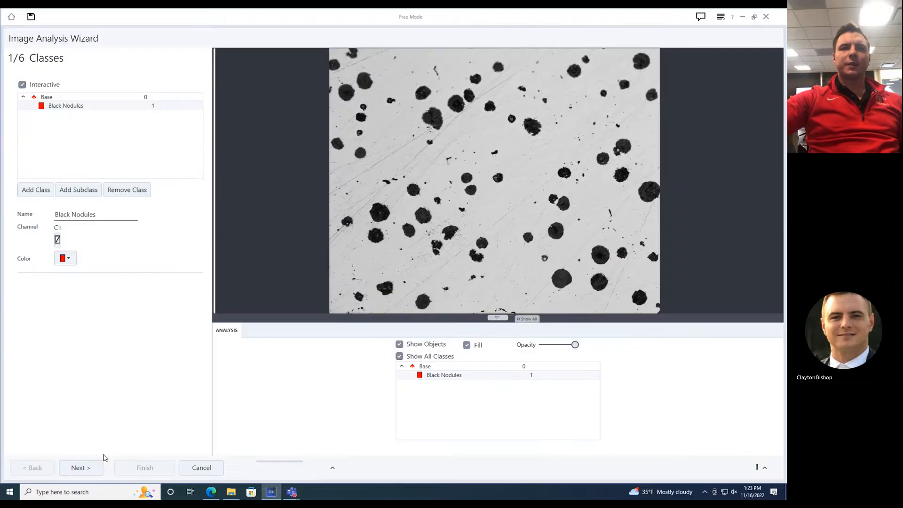
left_click(81, 467)
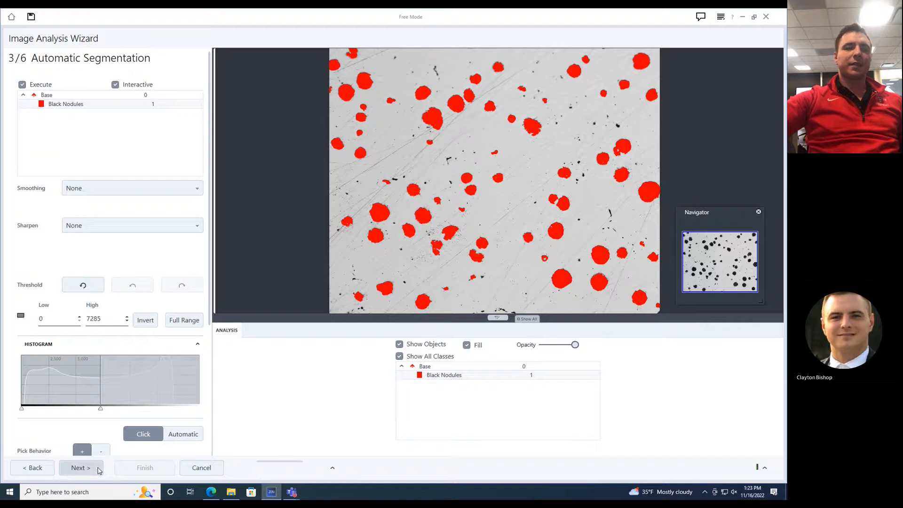
left_click(80, 468)
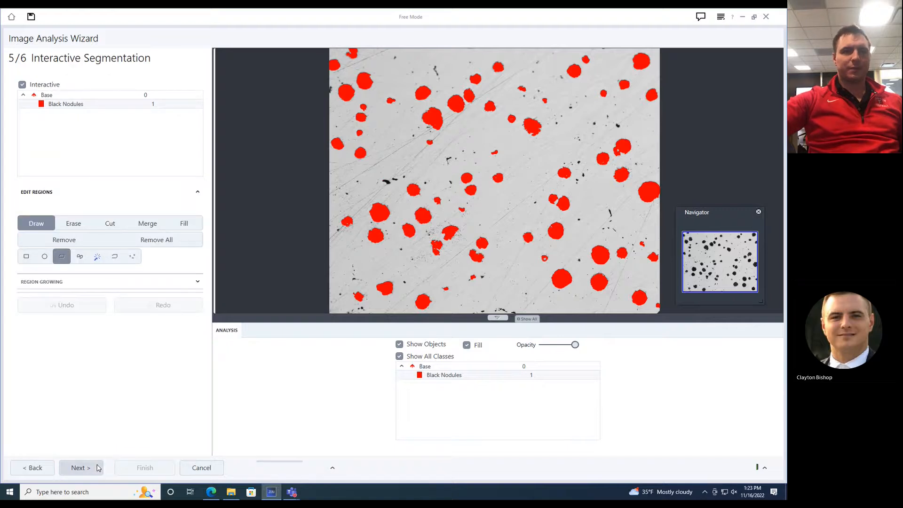
left_click(80, 467)
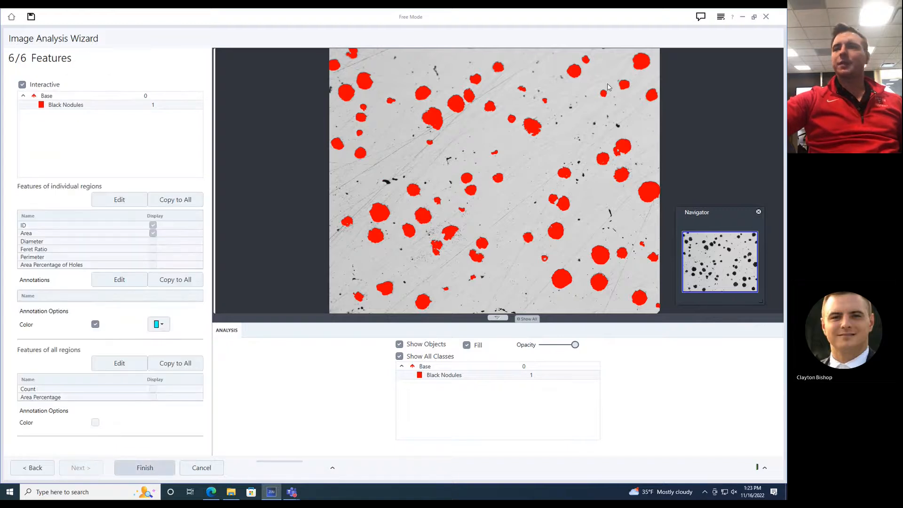
left_click(145, 467)
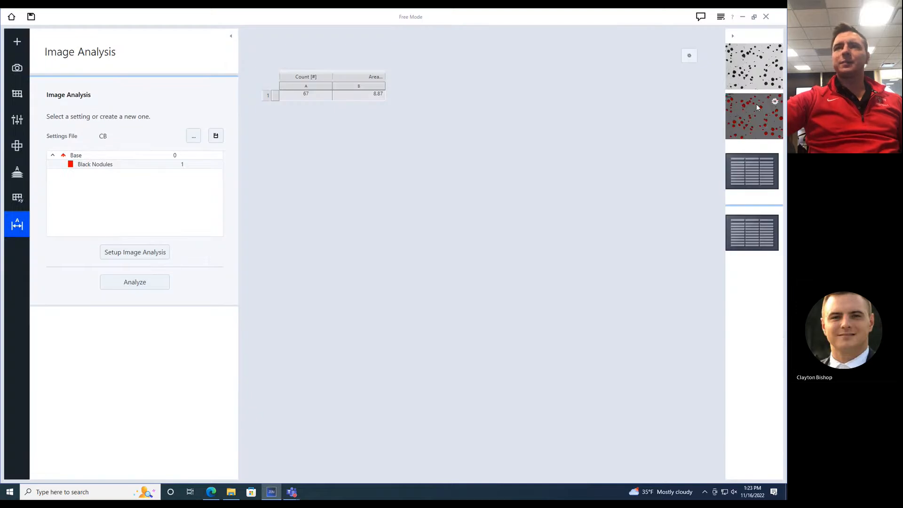
Review the first result tables, snap a second nodule micrograph, and bring it into Image Analysis.
left_click(753, 116)
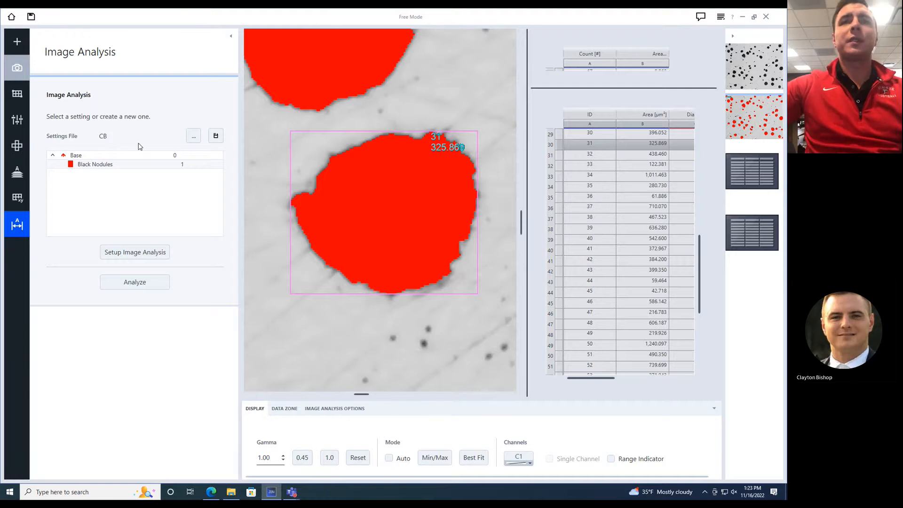
left_click(17, 68)
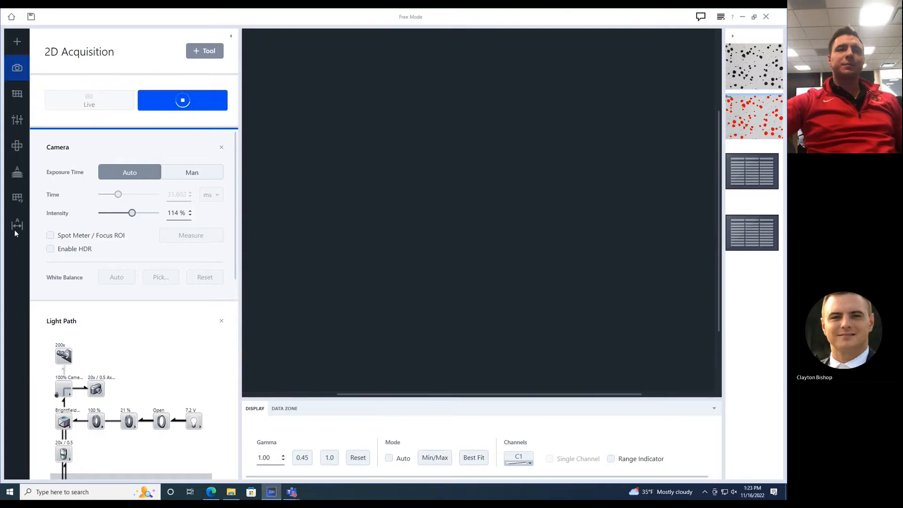
left_click(181, 100)
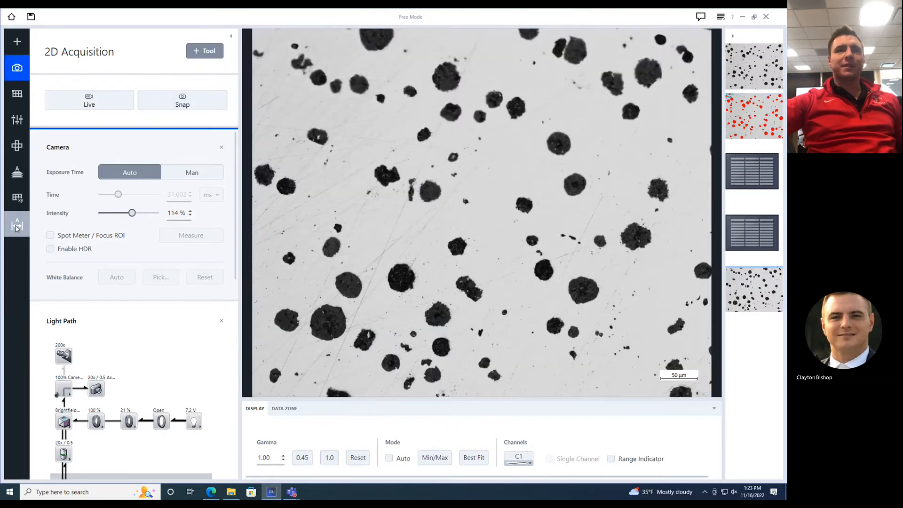
left_click(17, 225)
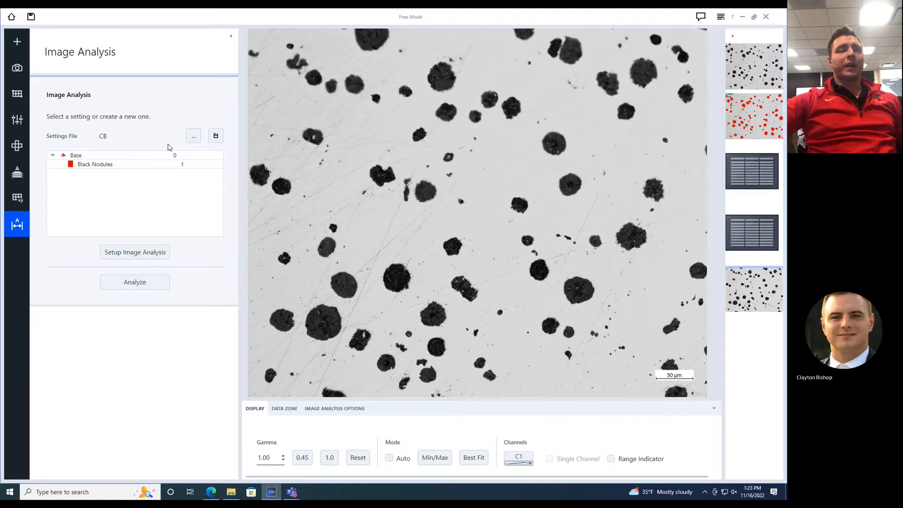
mouse_move(133, 247)
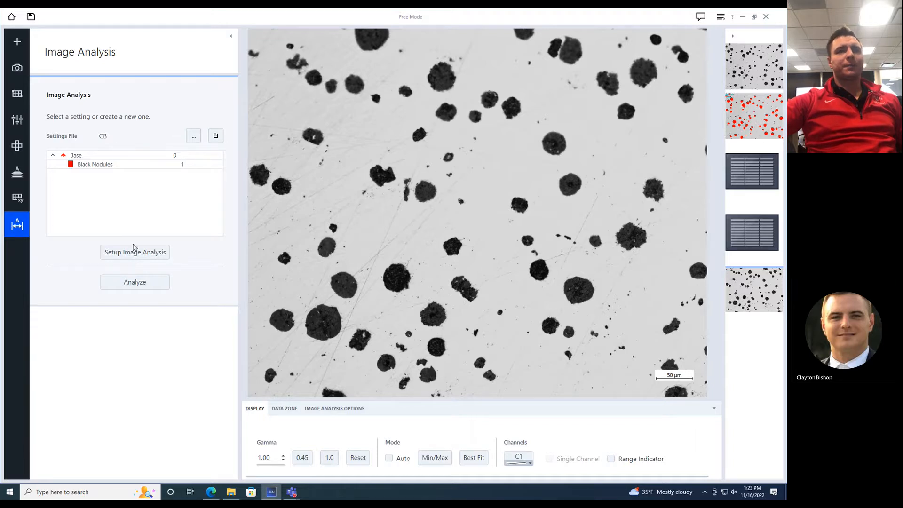
Analyze the second micrograph through the wizard, yielding 69 nodules and 10.06 area percentage.
left_click(135, 252)
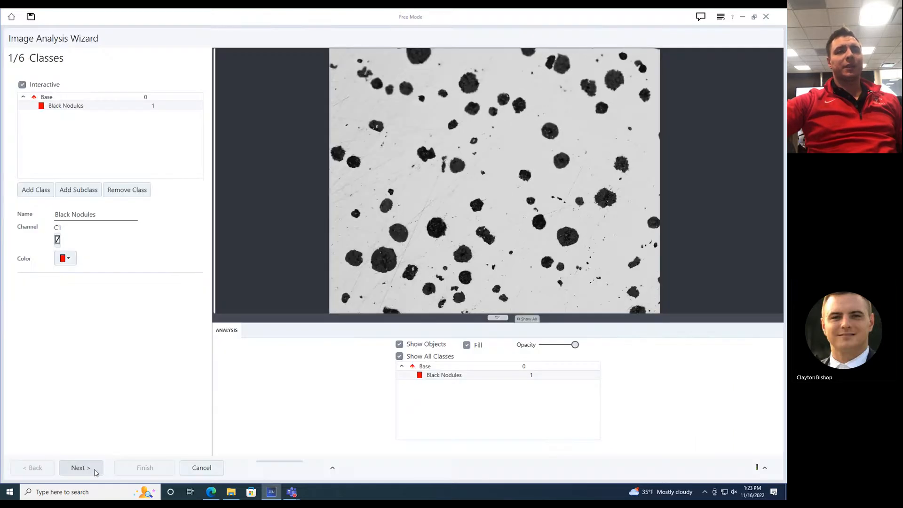
left_click(80, 468)
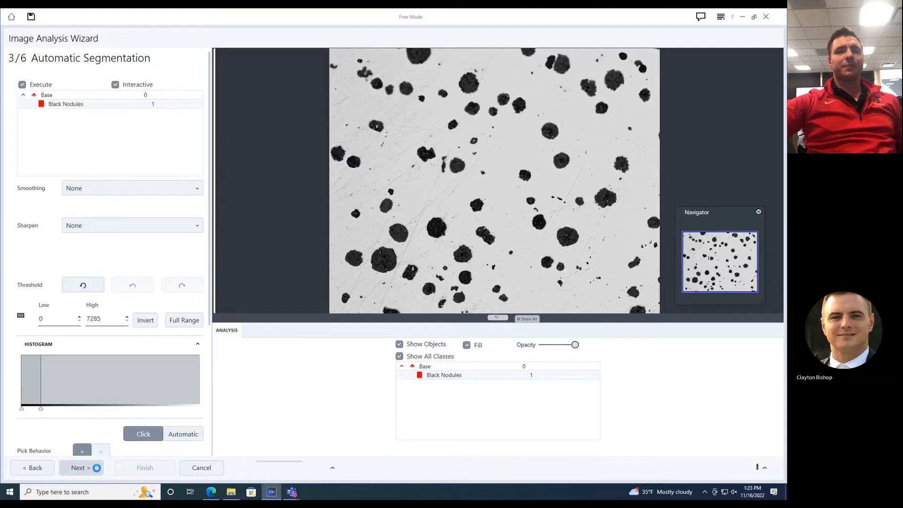
left_click(80, 467)
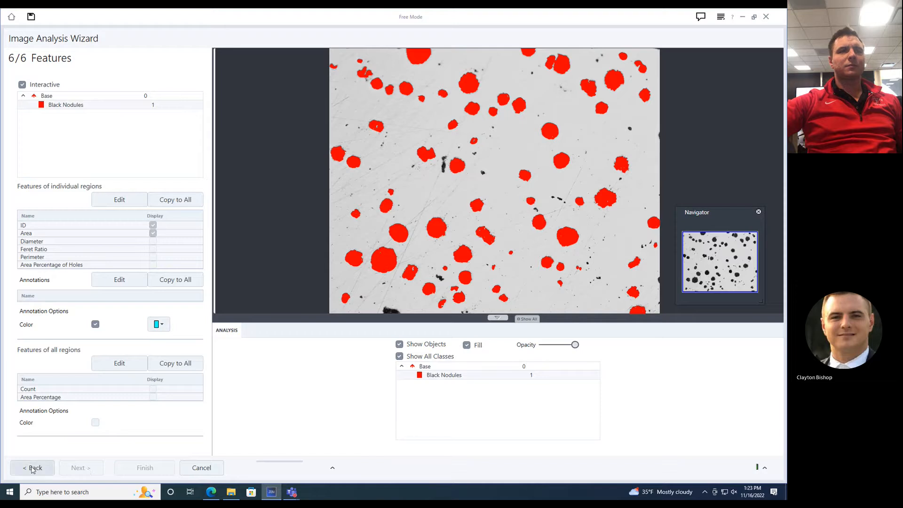
mouse_move(44, 476)
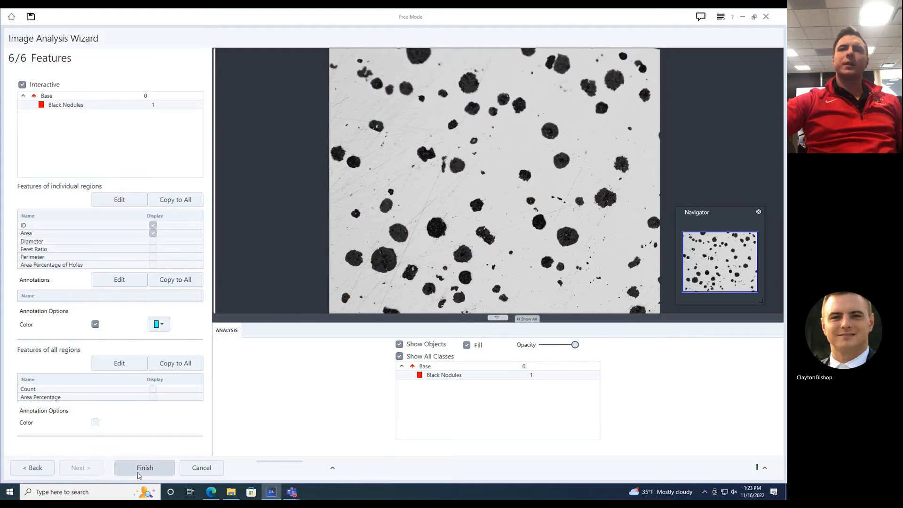
left_click(145, 467)
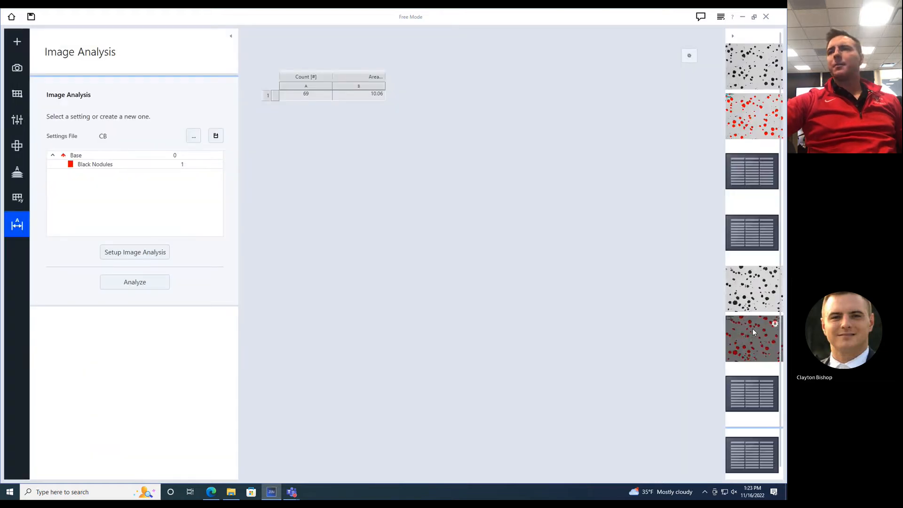
Show the second image's red nodule overlay with summary and per-nodule area tables.
left_click(134, 281)
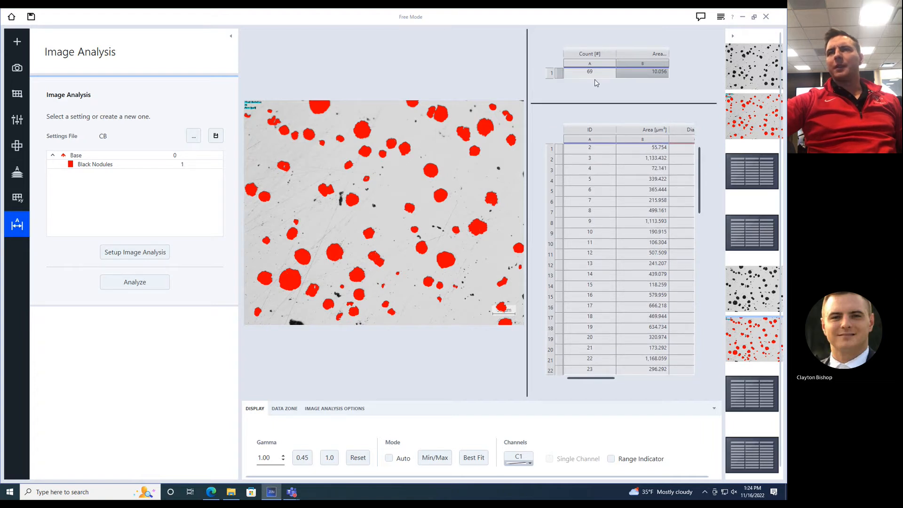
mouse_move(316, 236)
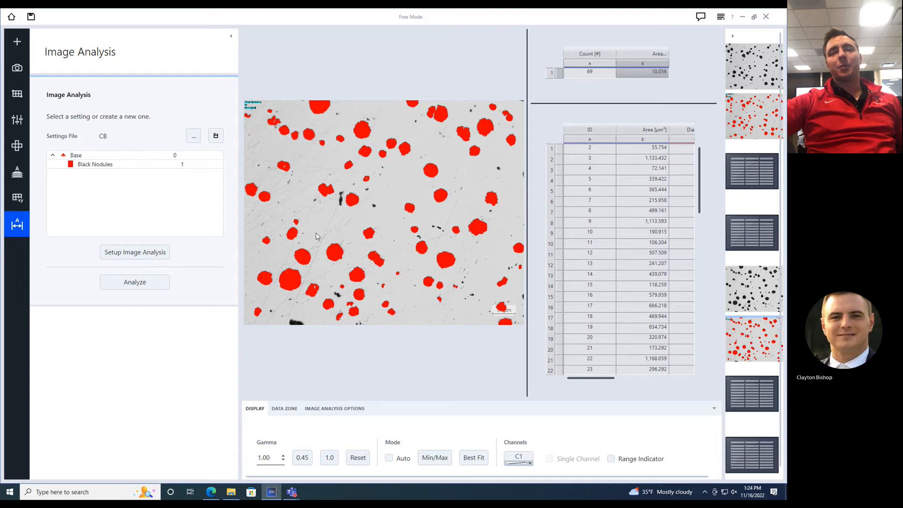
mouse_move(568, 284)
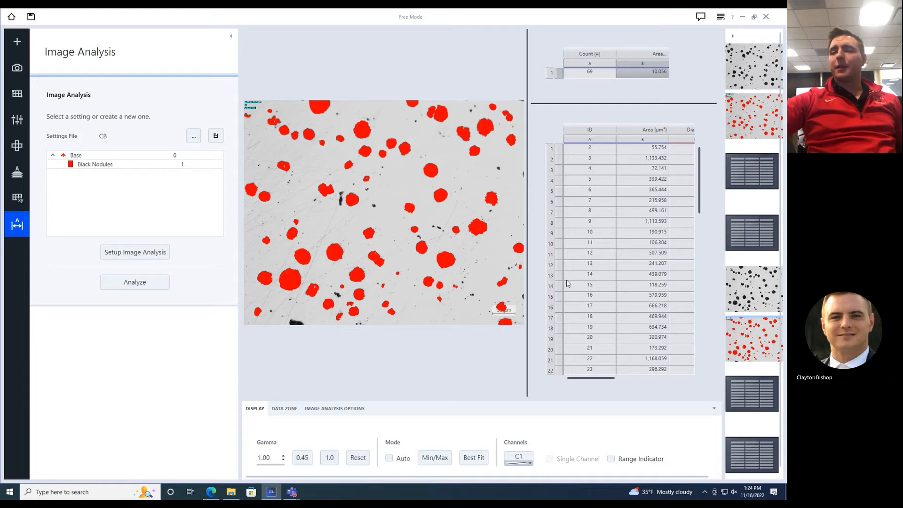
mouse_move(558, 288)
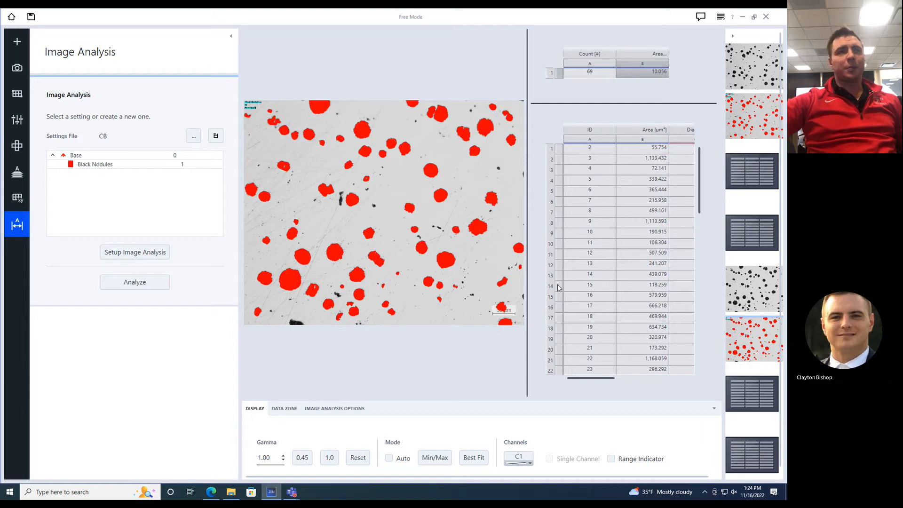
mouse_move(17, 223)
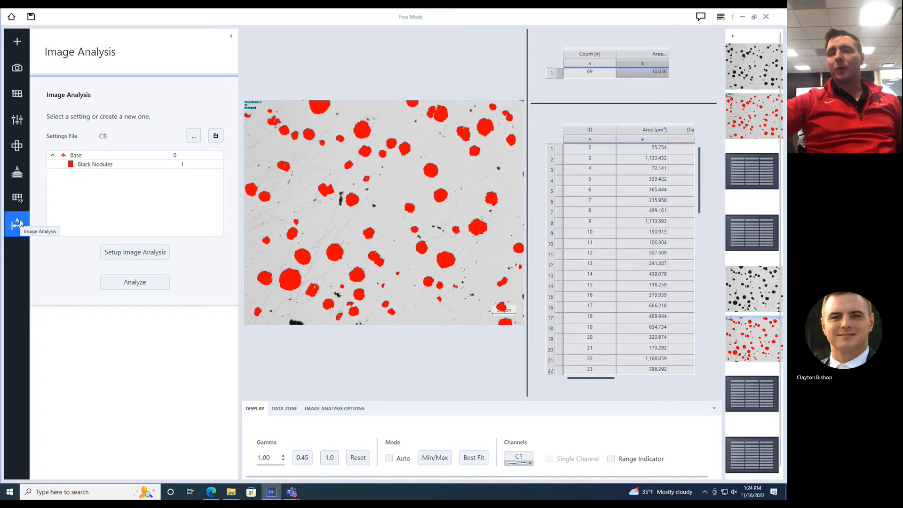